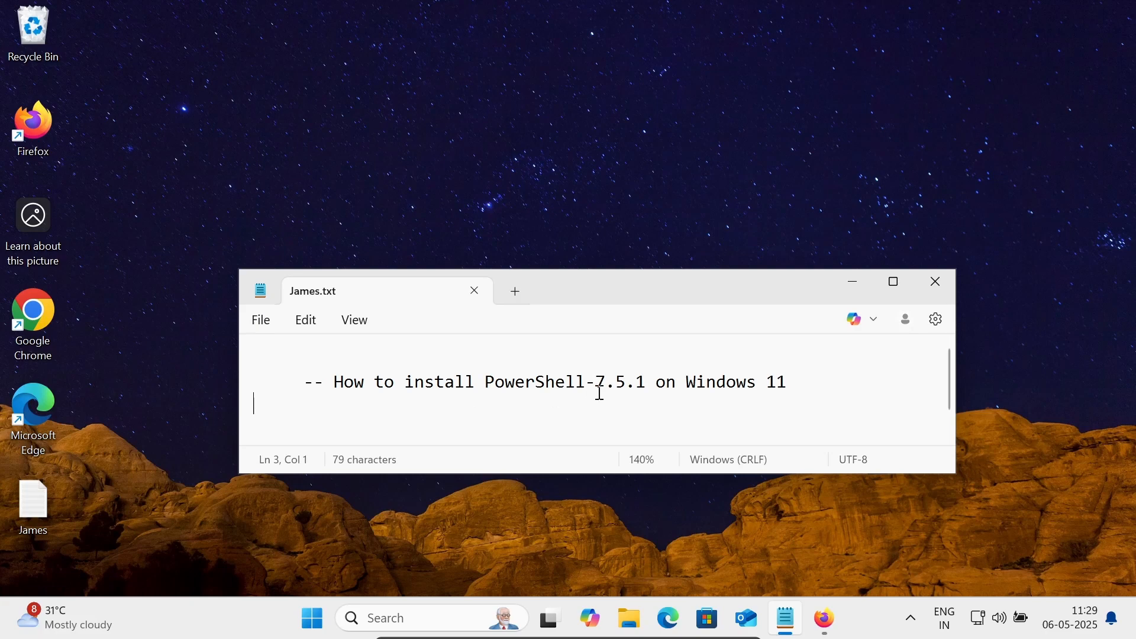
mouse_move(707, 397)
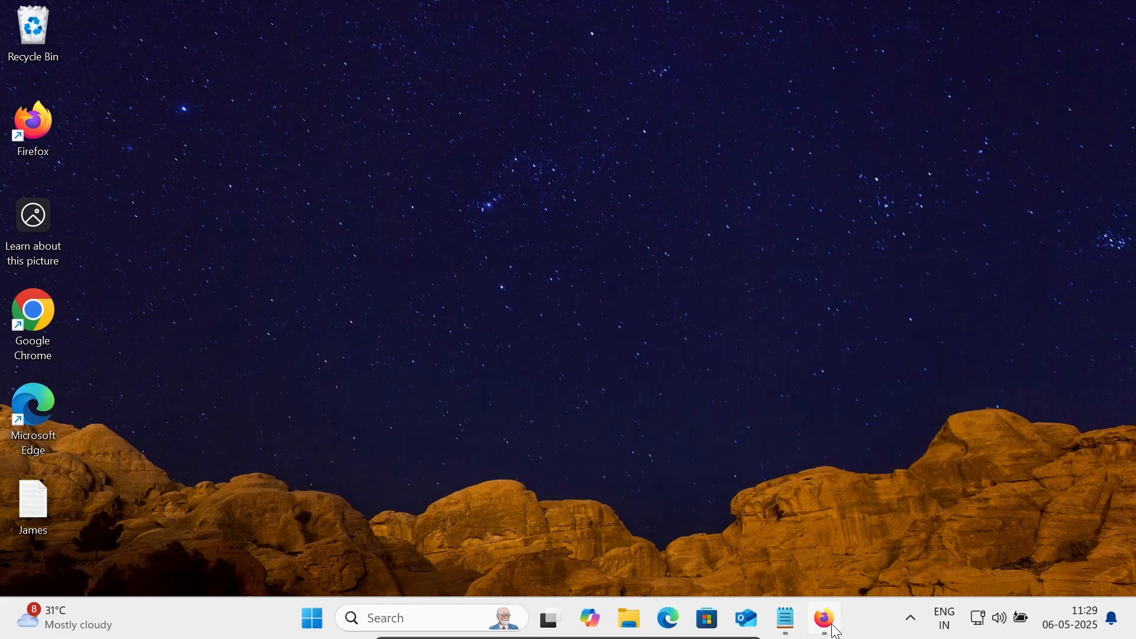
From the Microsoft Learn Windows install article, reach the PowerShell v7.5.1 release on GitHub
click(822, 617)
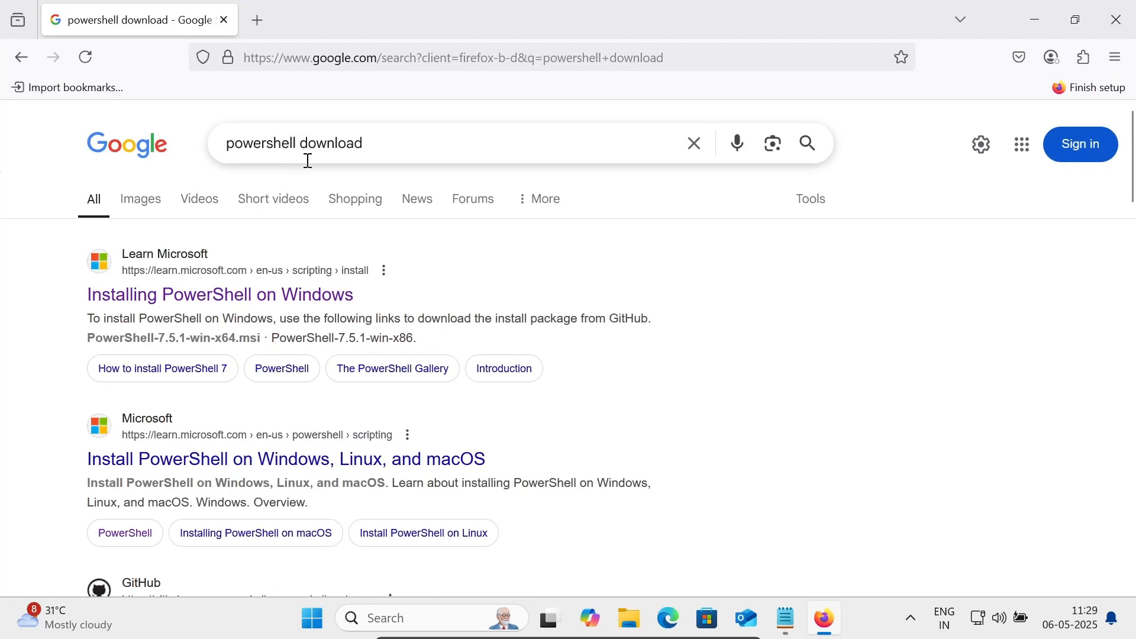
mouse_move(184, 301)
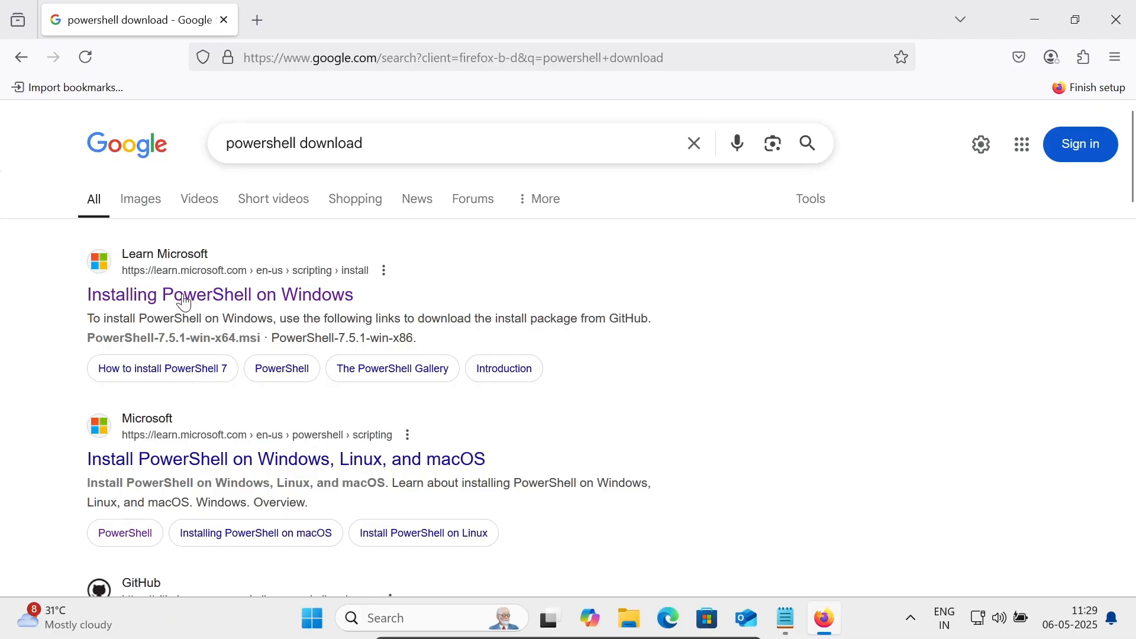
click(219, 295)
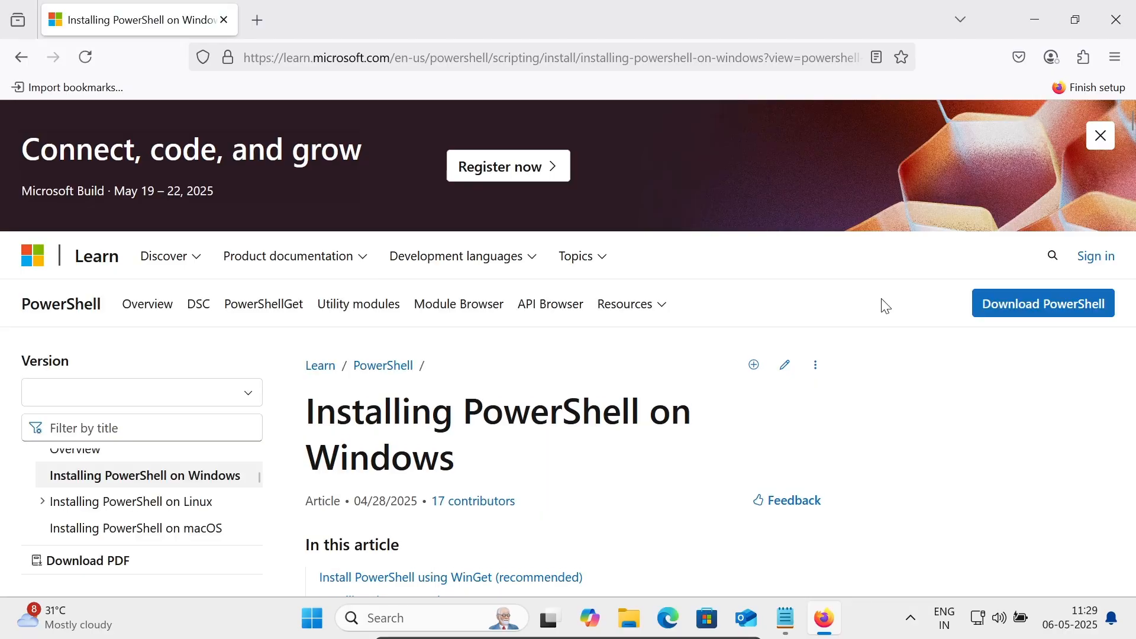
click(1042, 303)
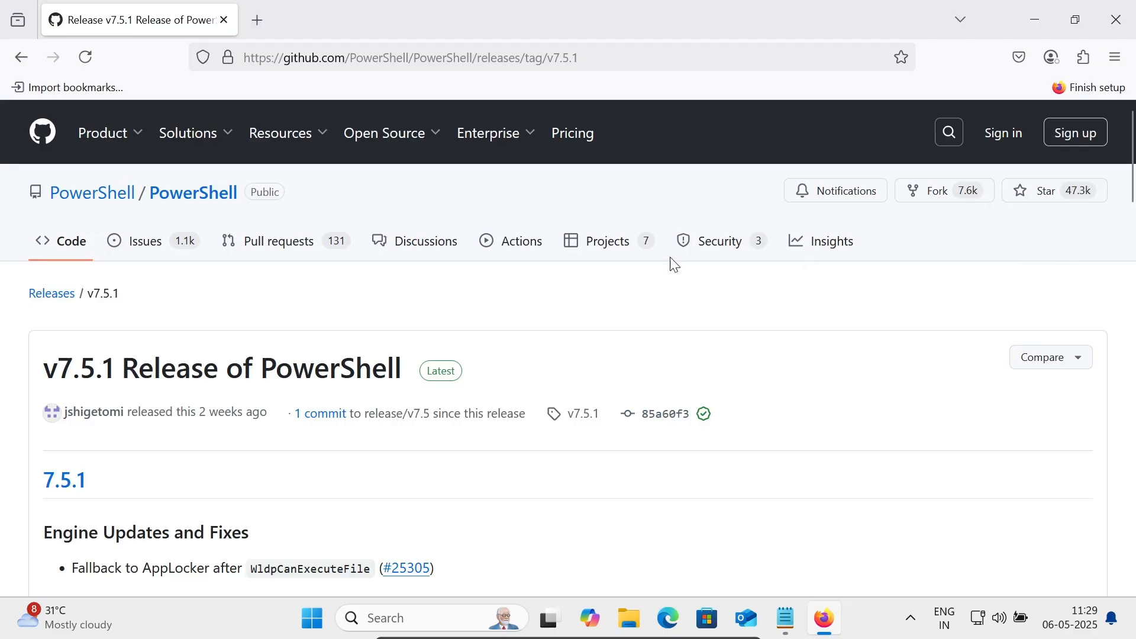
mouse_move(133, 361)
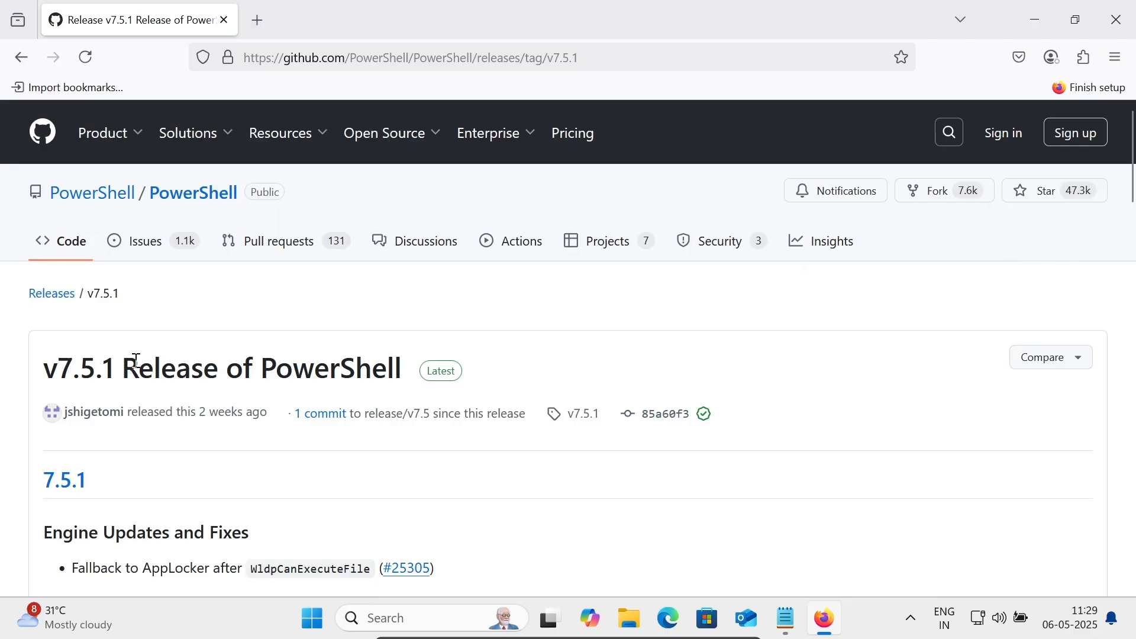
Scroll the v7.5.1 release page down to the Assets list with the win-x64 installer files
scroll(down, 3)
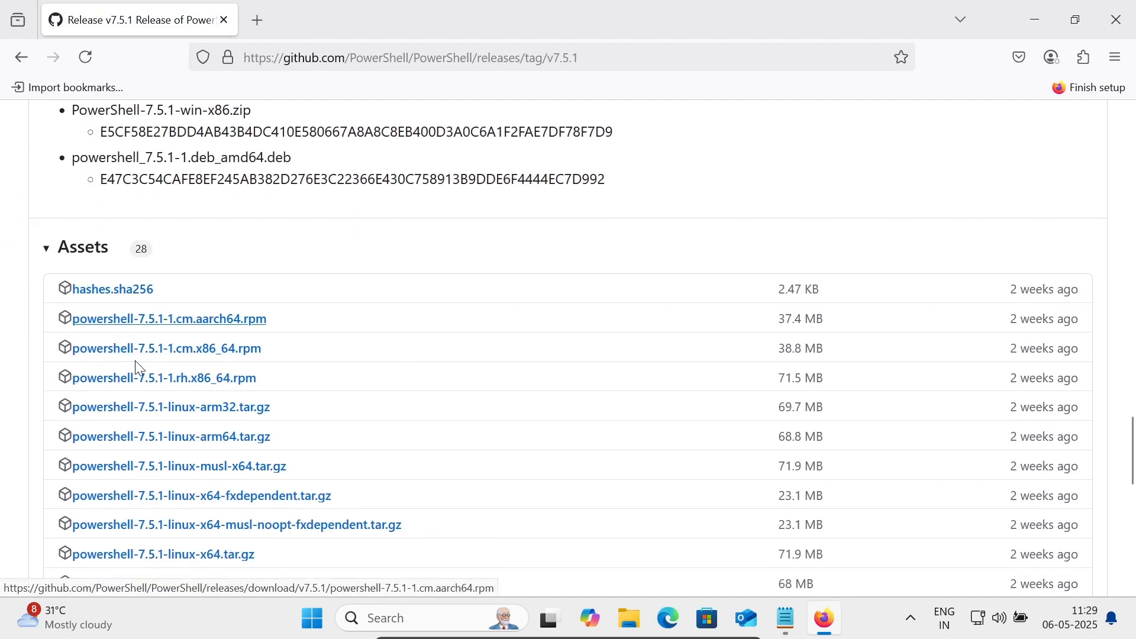
scroll(down, 3)
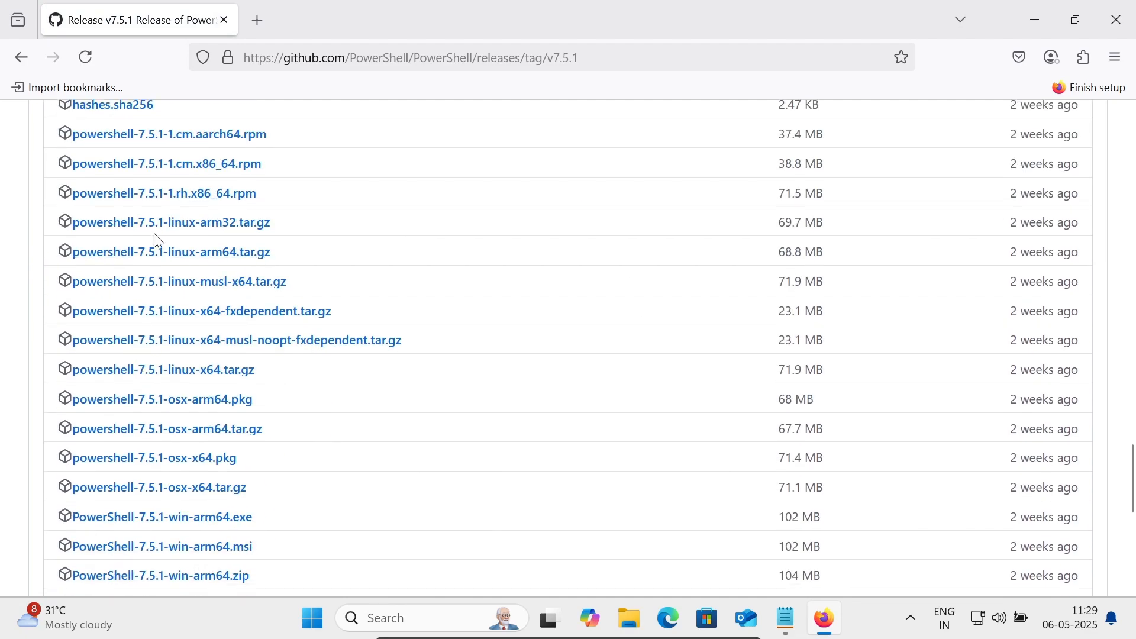
mouse_move(200, 265)
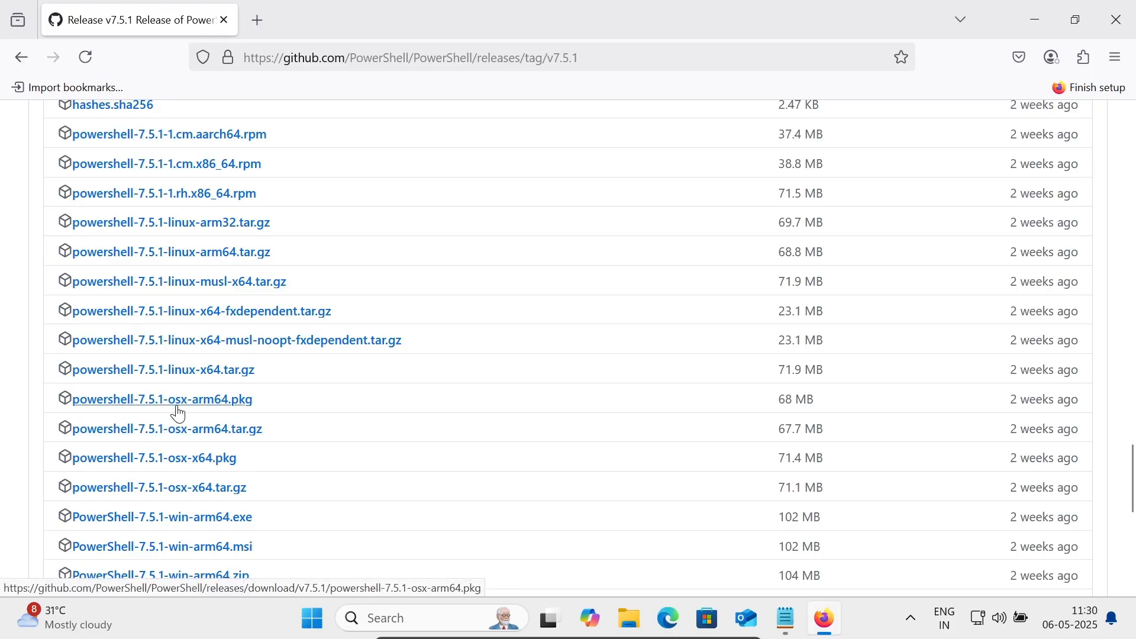
scroll(down, 3)
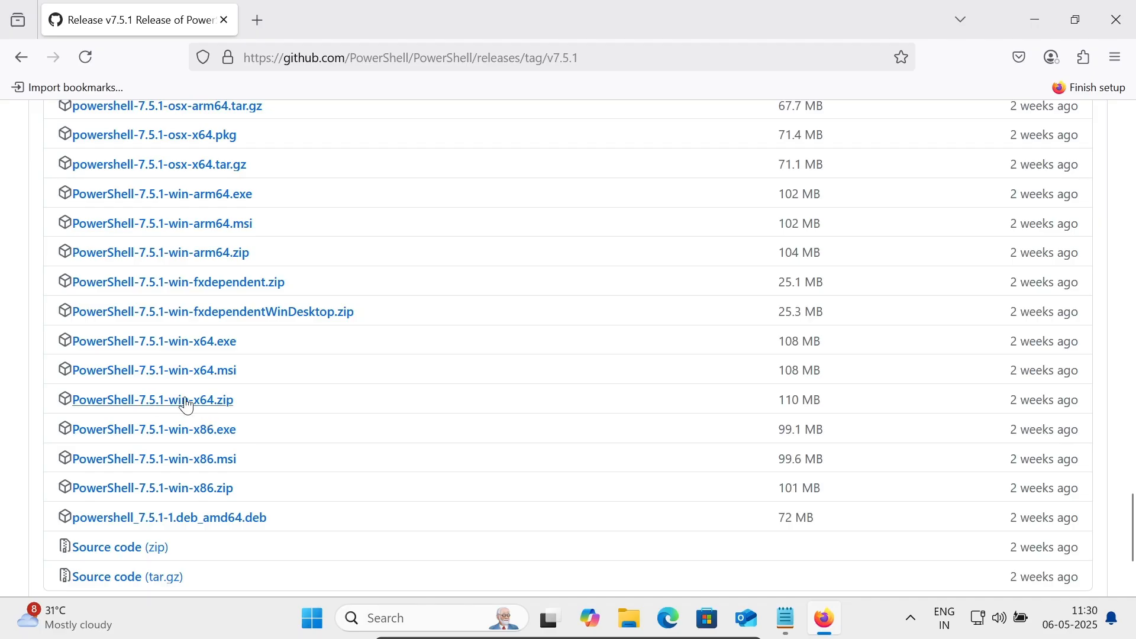
mouse_move(179, 413)
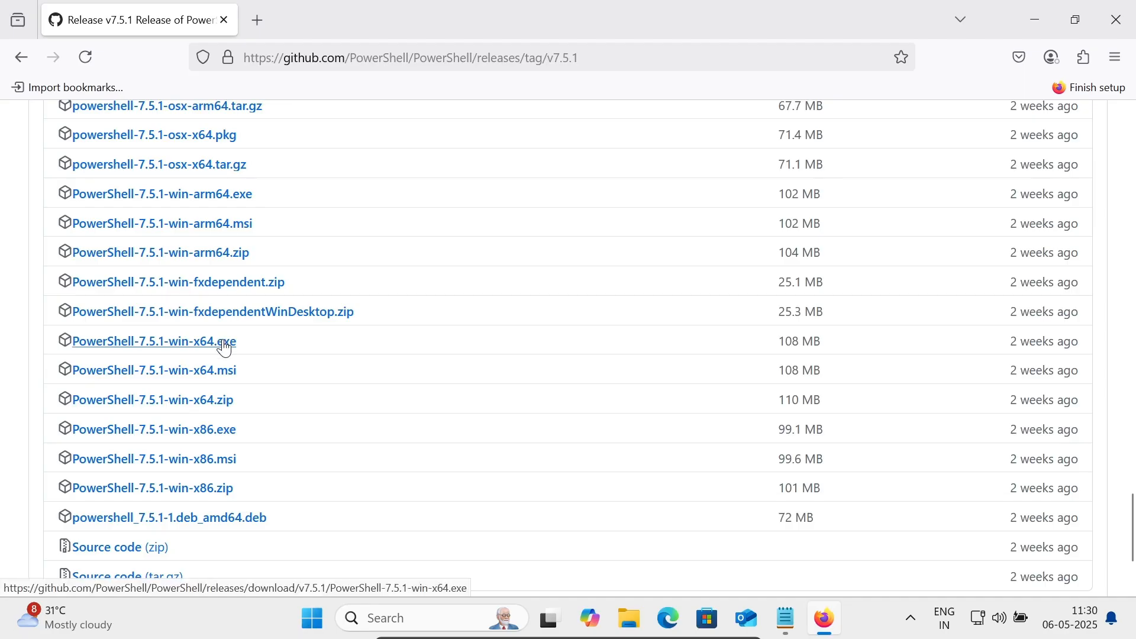
Download PowerShell-7.5.1-win-x64.msi (108 MB) and show it in the Downloads folder
click(154, 341)
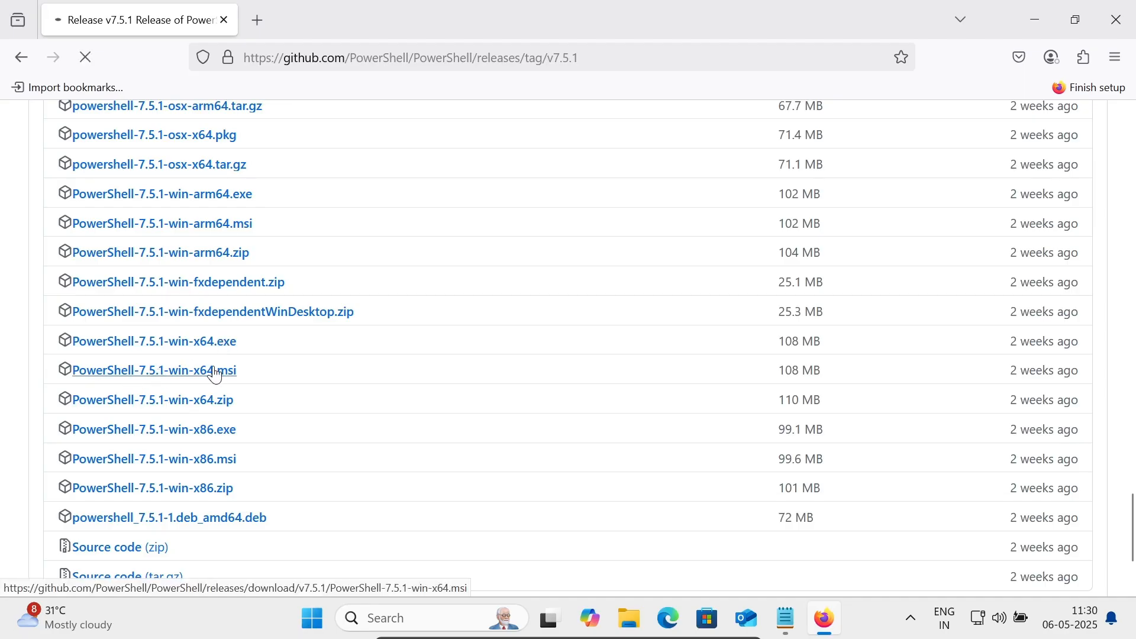
click(153, 369)
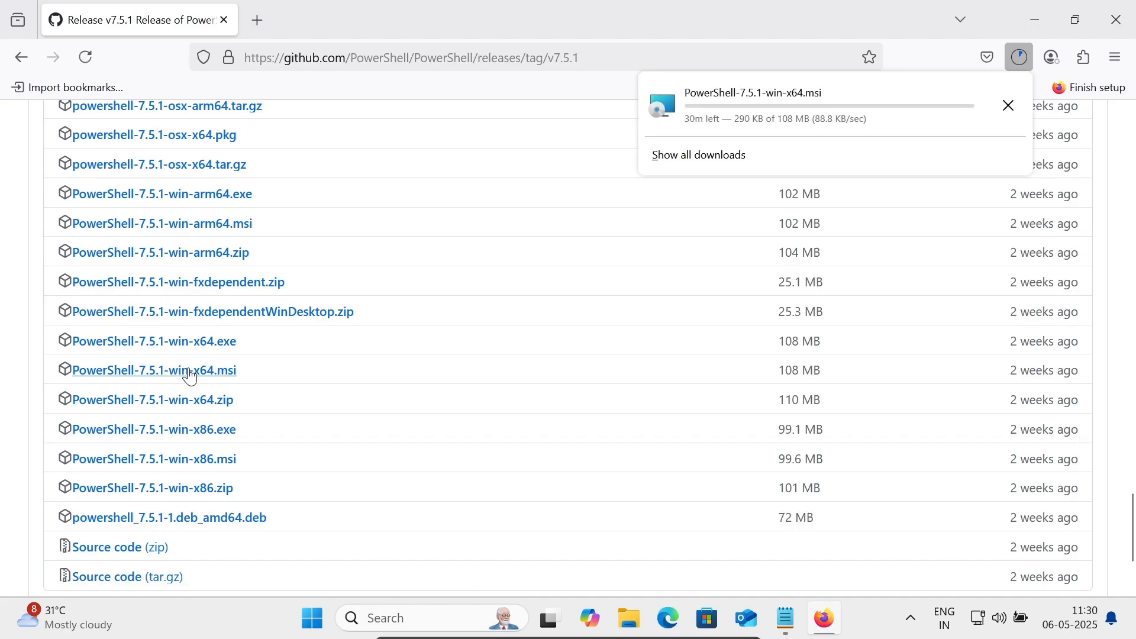
mouse_move(177, 435)
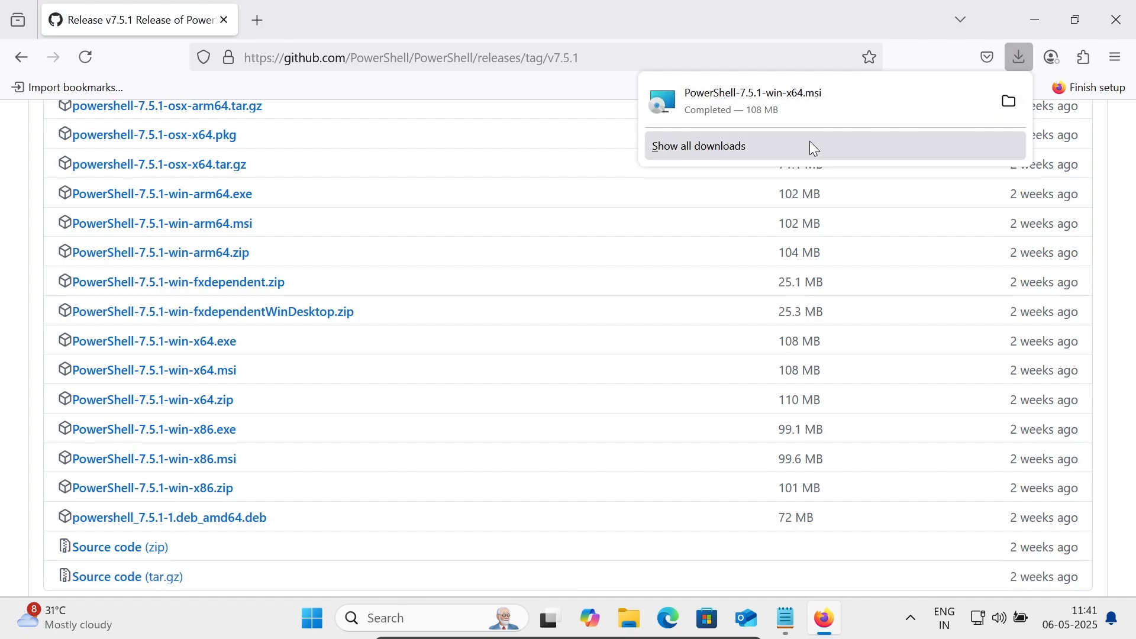
click(1017, 58)
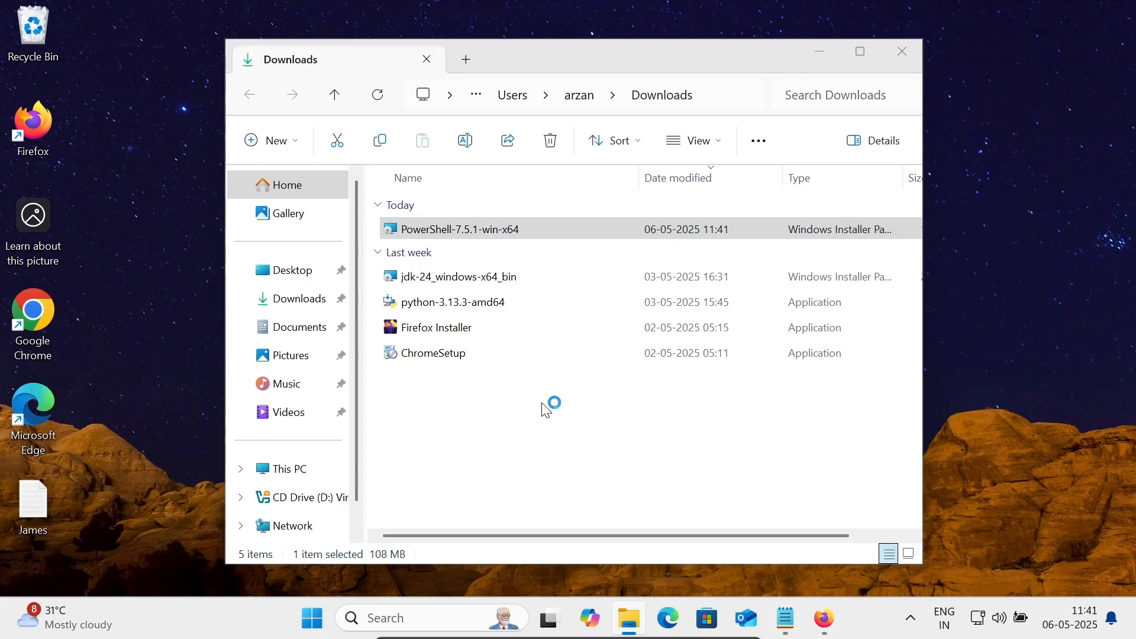
Launch the PowerShell-7.5.1-win-x64 installer from Downloads, reaching the Setup Wizard welcome screen
double_click(458, 229)
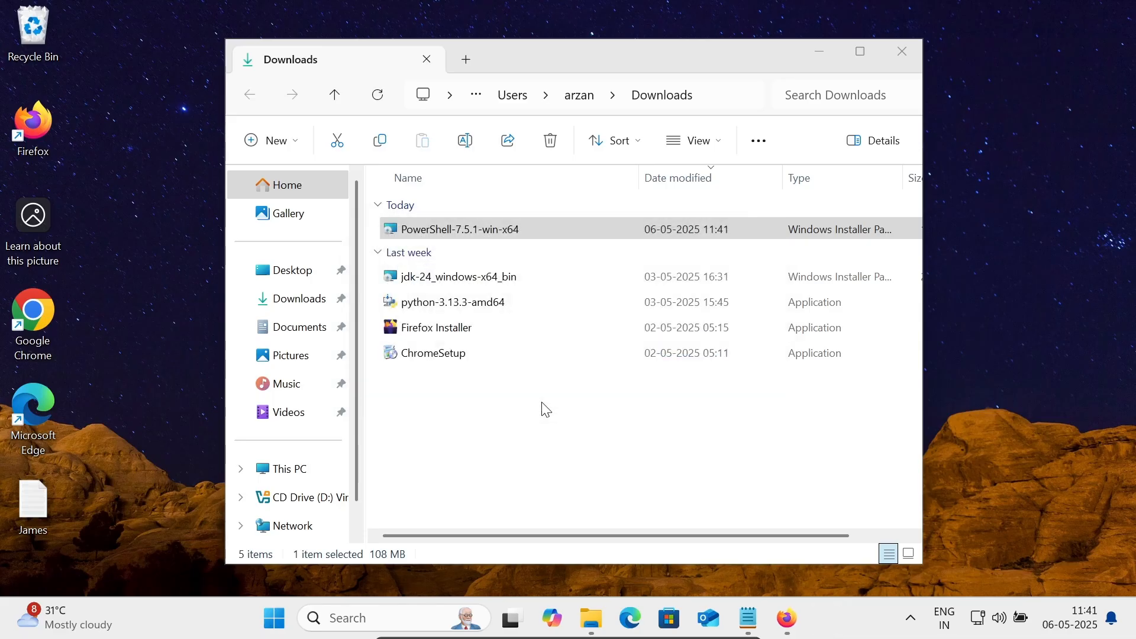
double_click(459, 229)
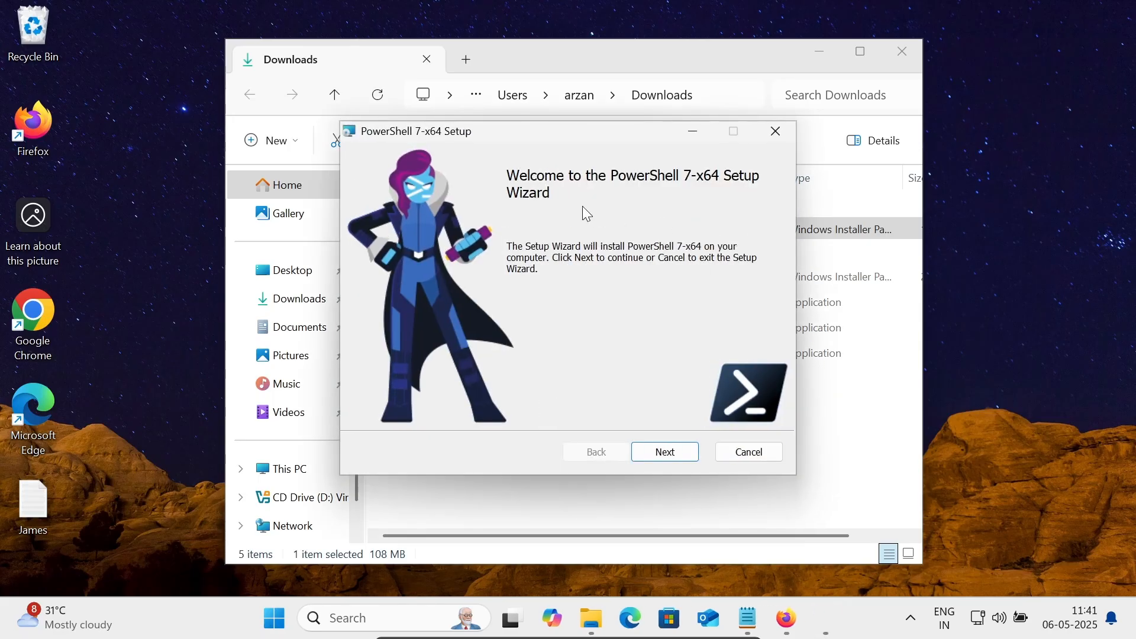
mouse_move(620, 389)
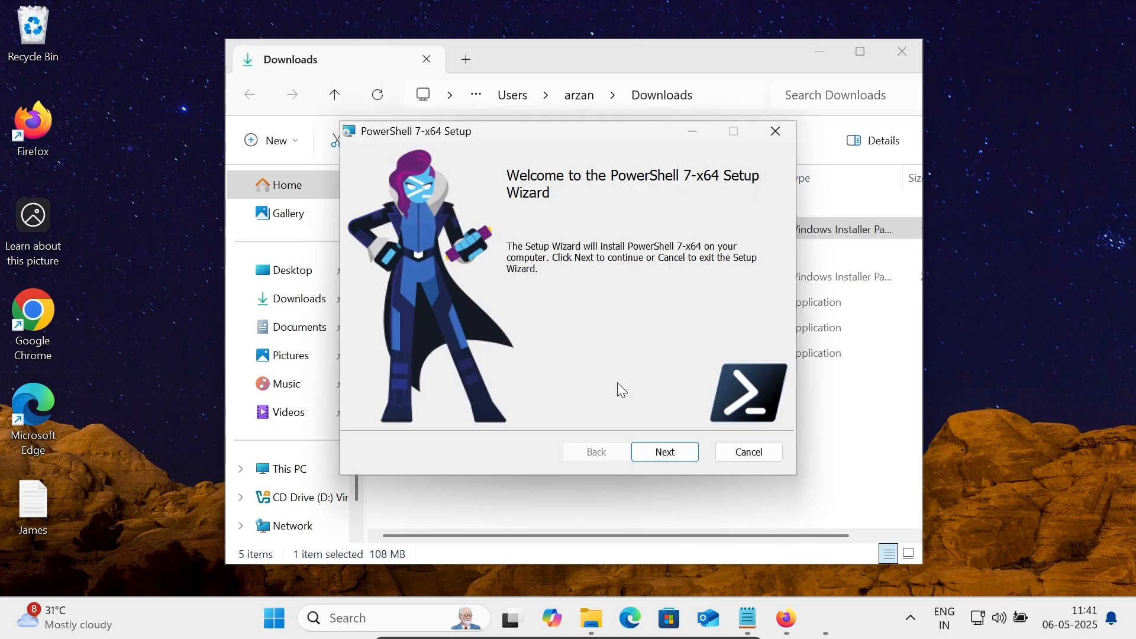
Install into C:\Program Files\PowerShell\ with 'Add Run with PowerShell 7 context menu' ticked and Microsoft Update kept on
click(663, 451)
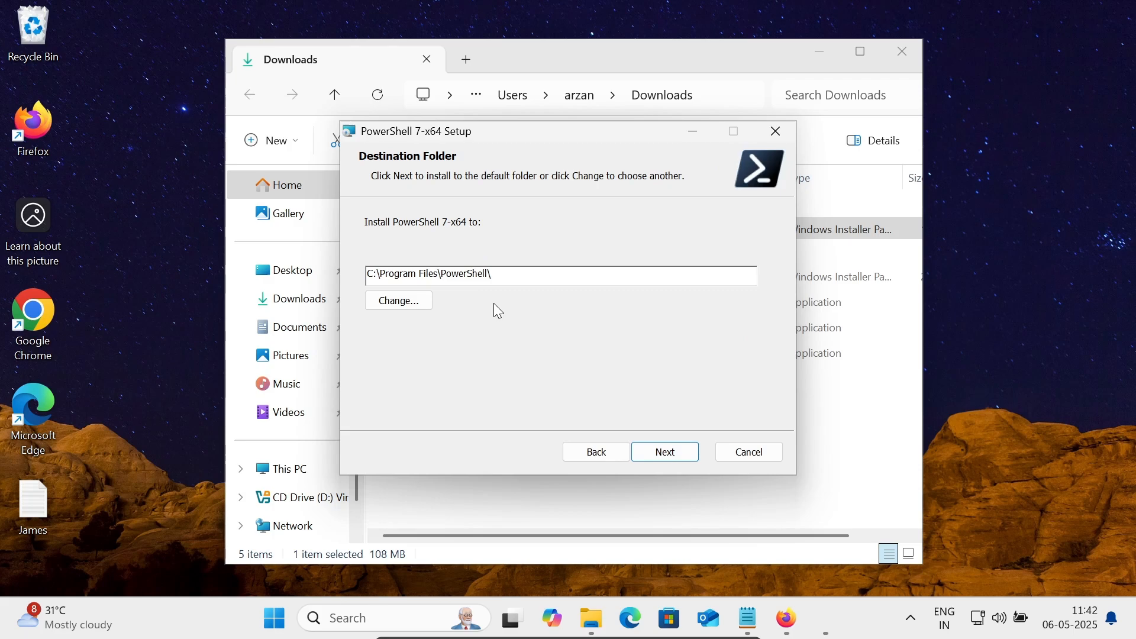
click(664, 451)
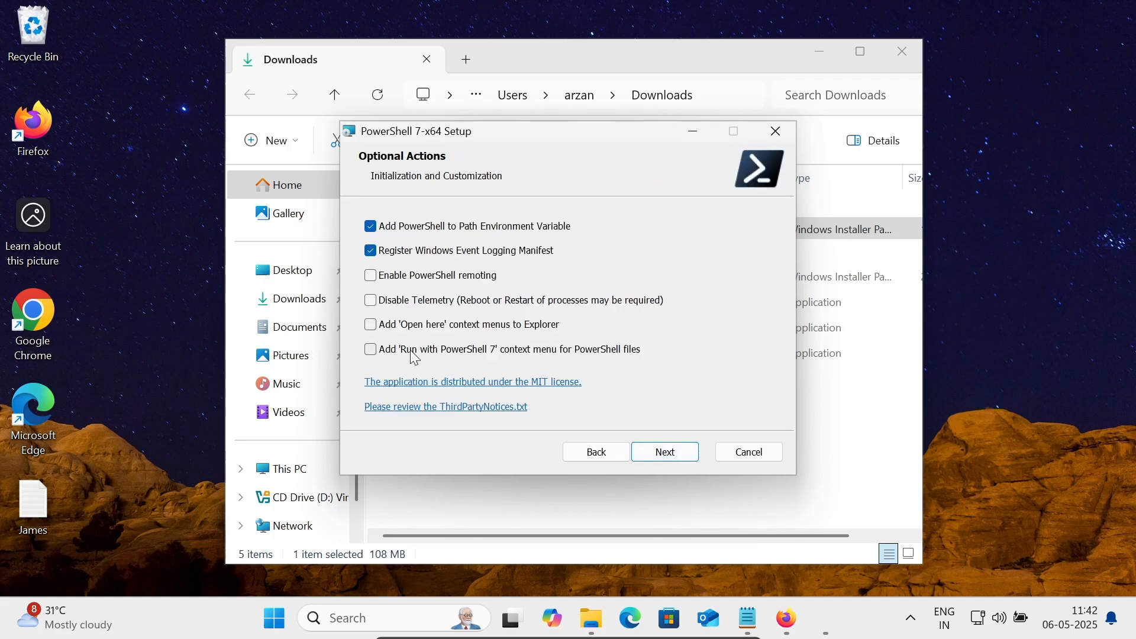
click(371, 348)
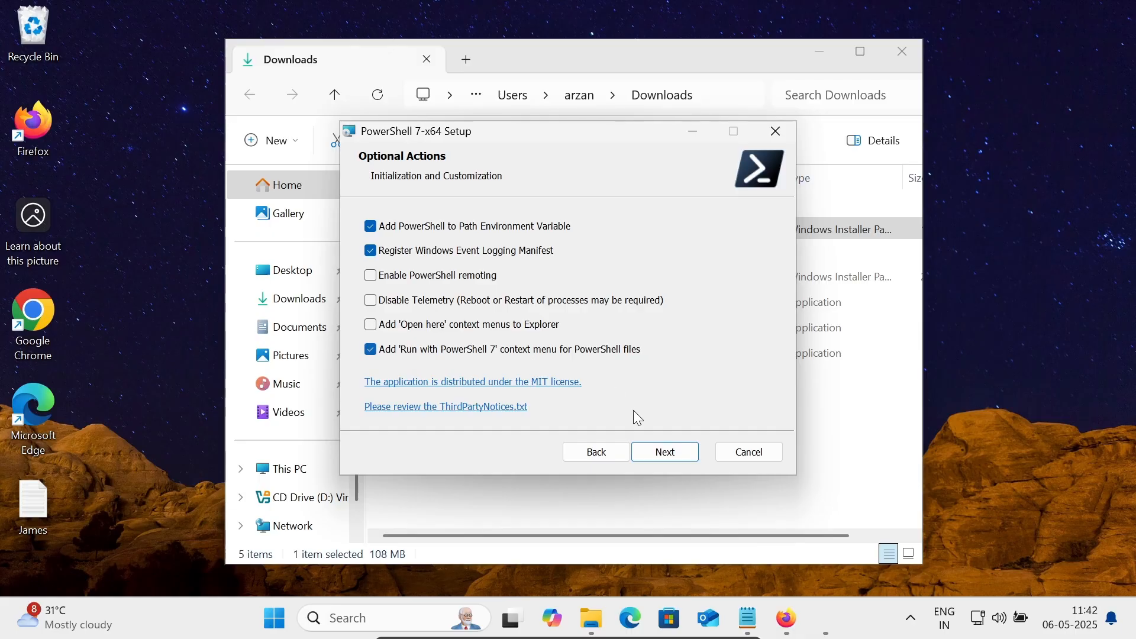
click(664, 451)
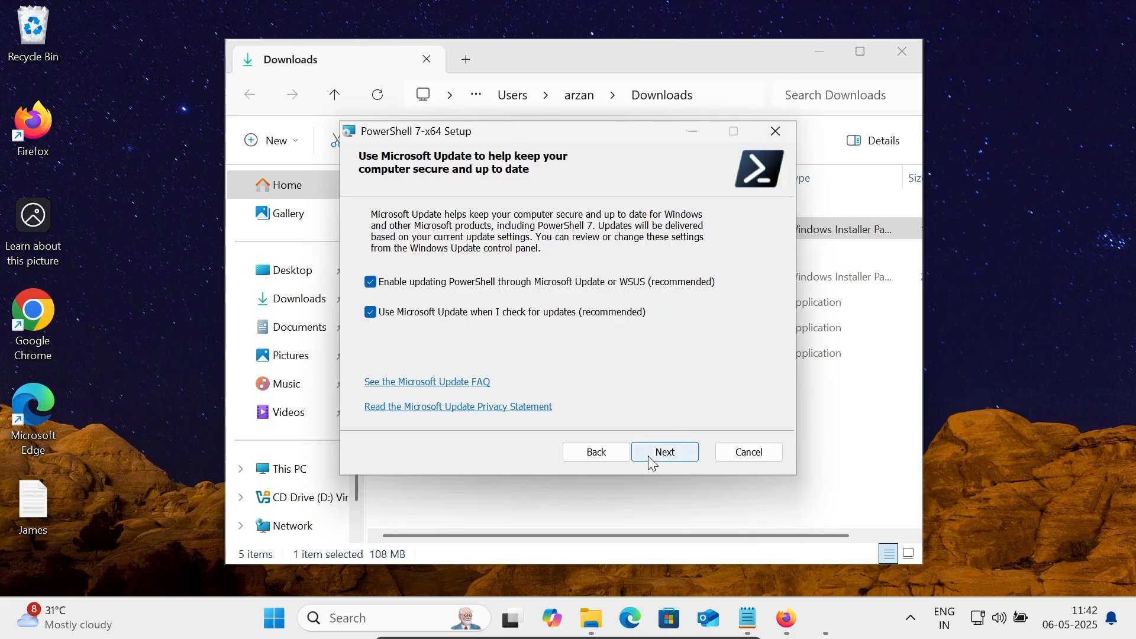
click(664, 452)
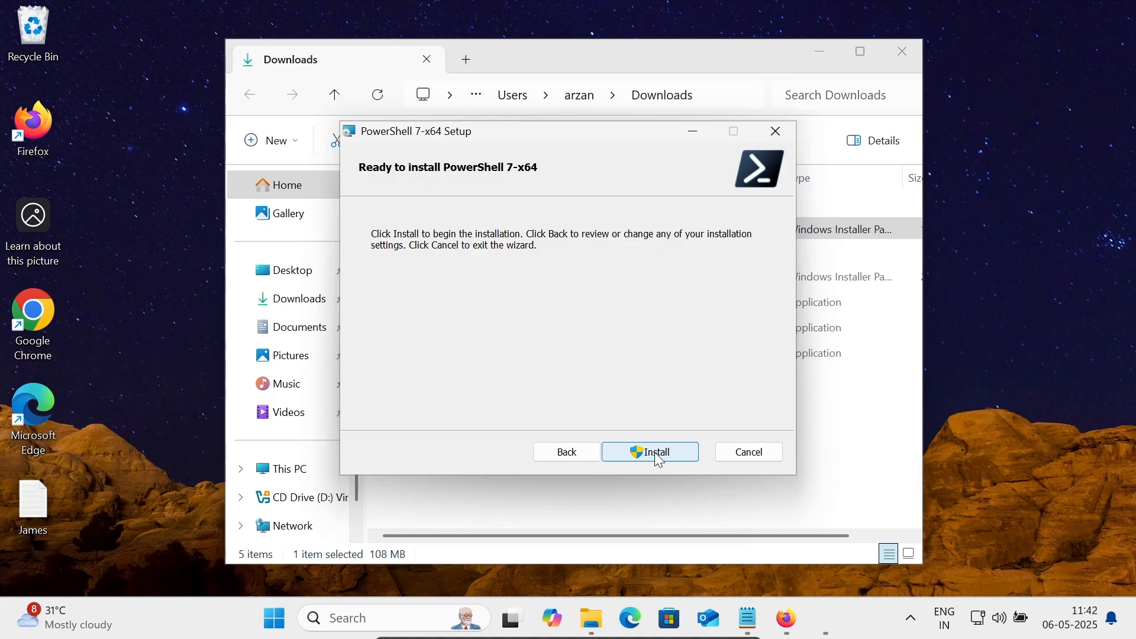
click(648, 452)
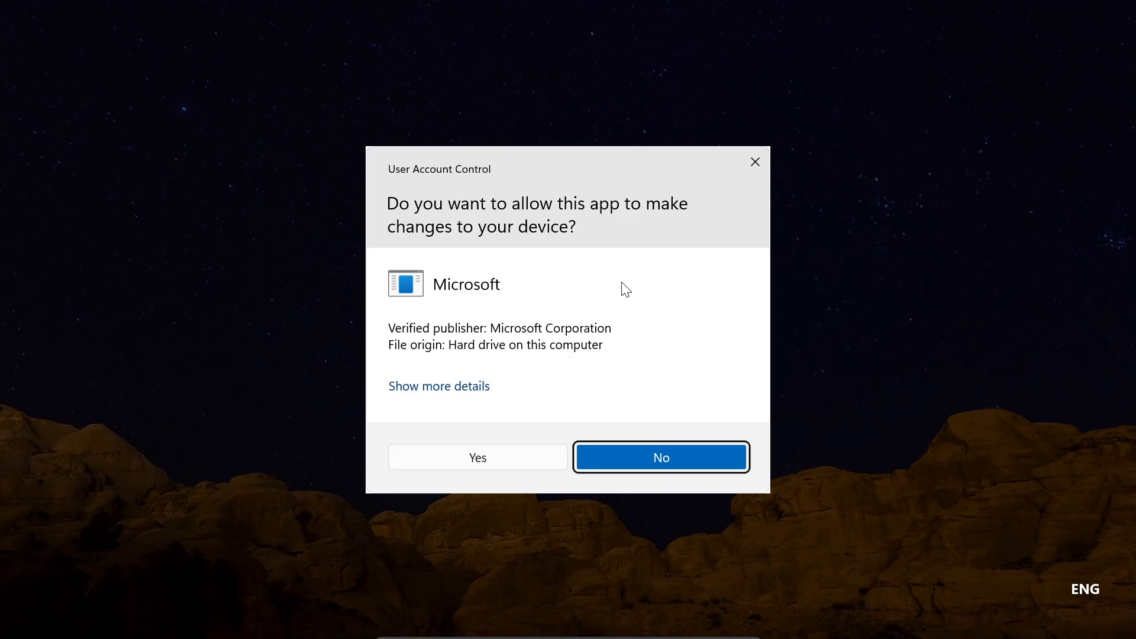
mouse_move(585, 335)
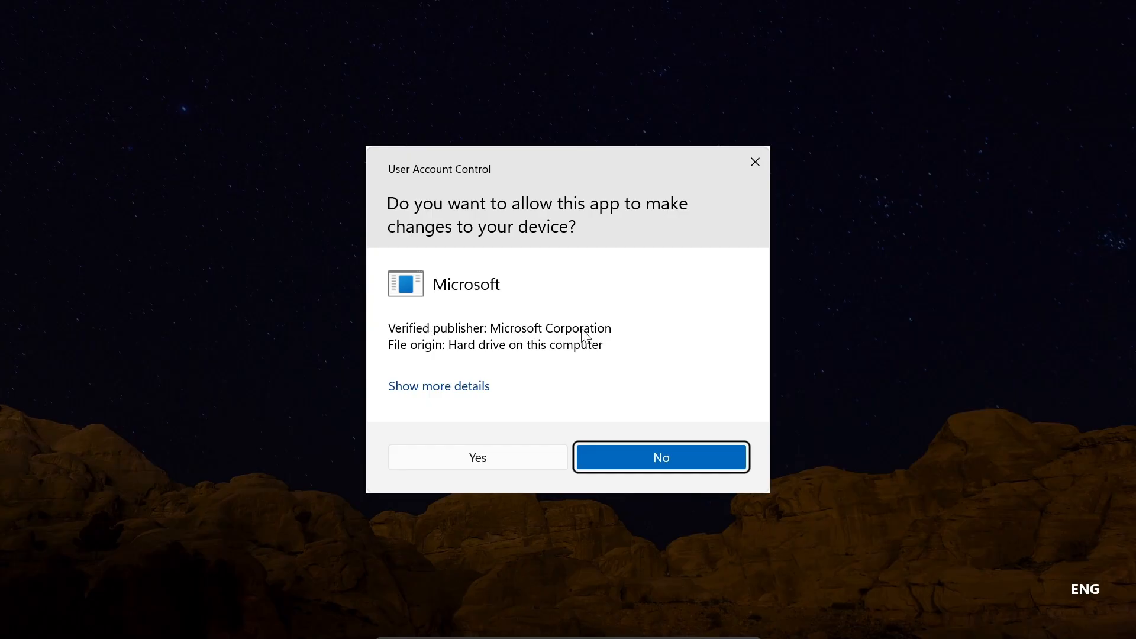
mouse_move(498, 467)
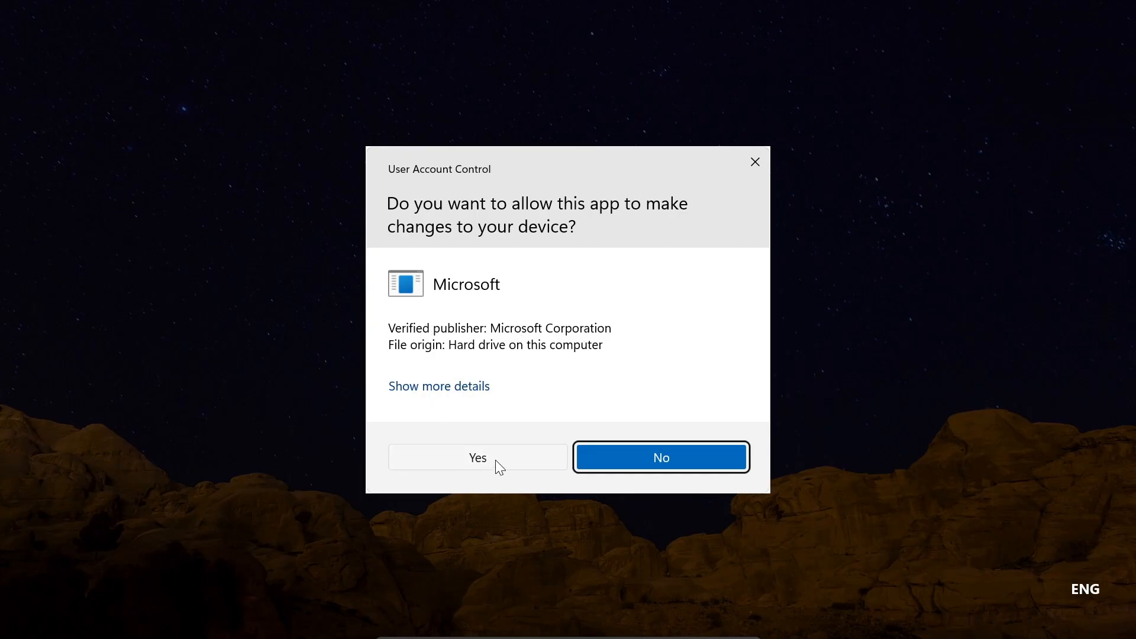
Approve the User Account Control prompt so the installer completes PowerShell 7 setup
click(477, 457)
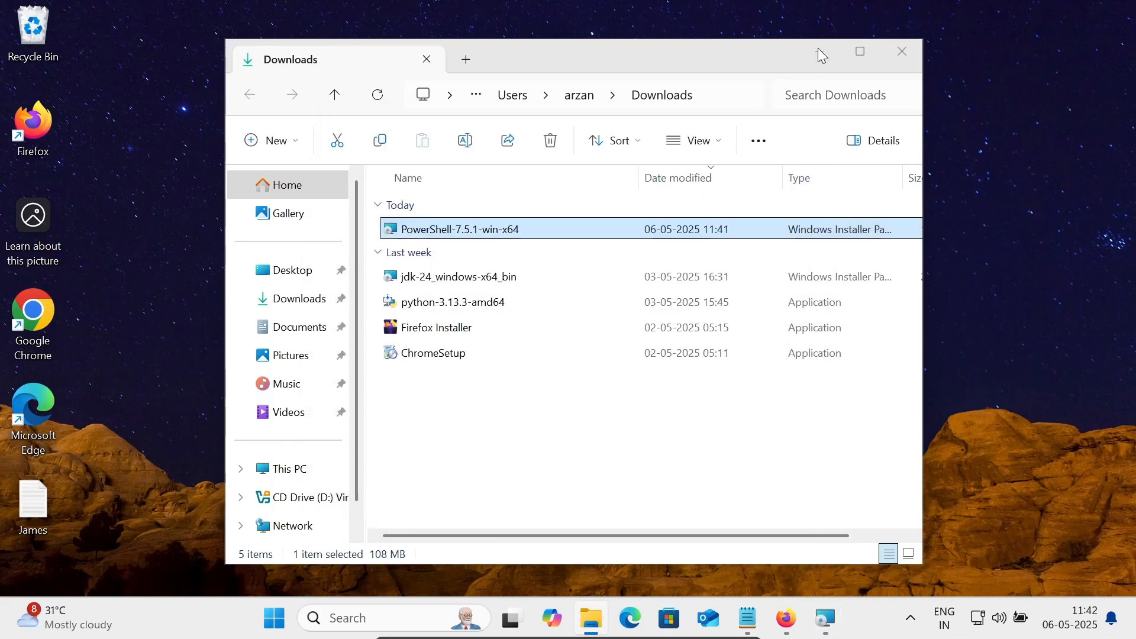
double_click(459, 229)
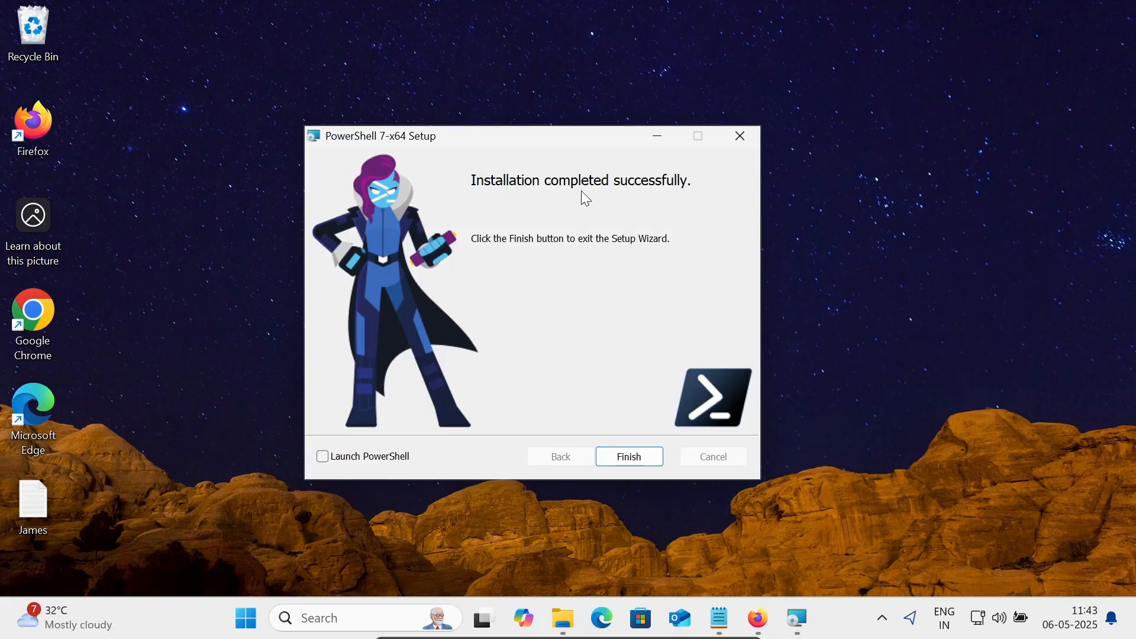
mouse_move(359, 464)
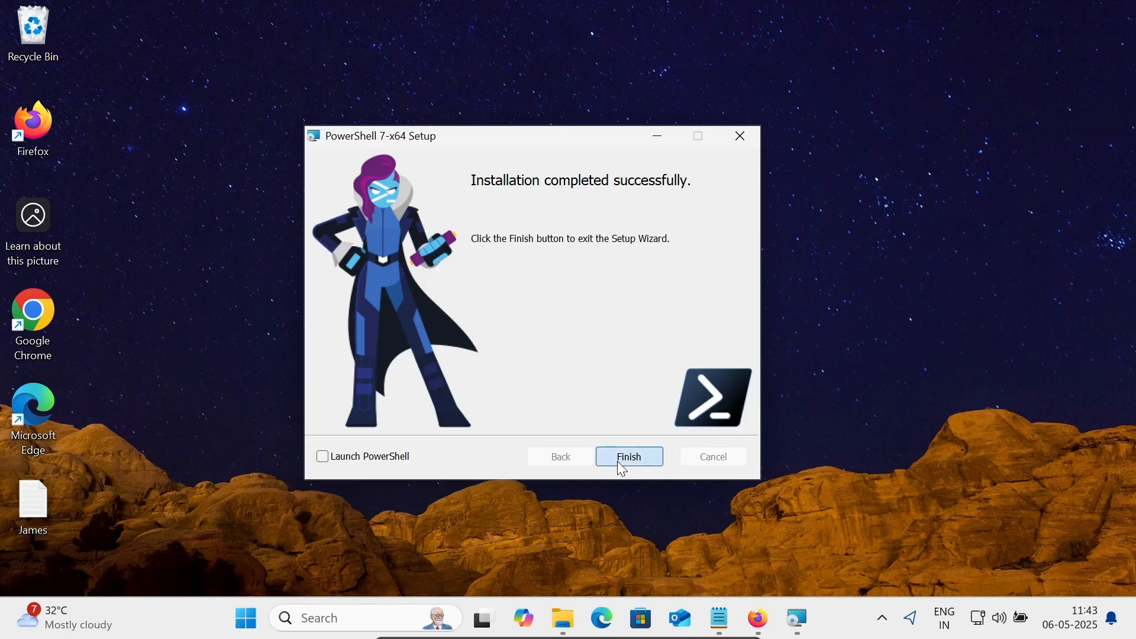
Finish the setup wizard and start Command Prompt via a 'cmd' search
click(627, 456)
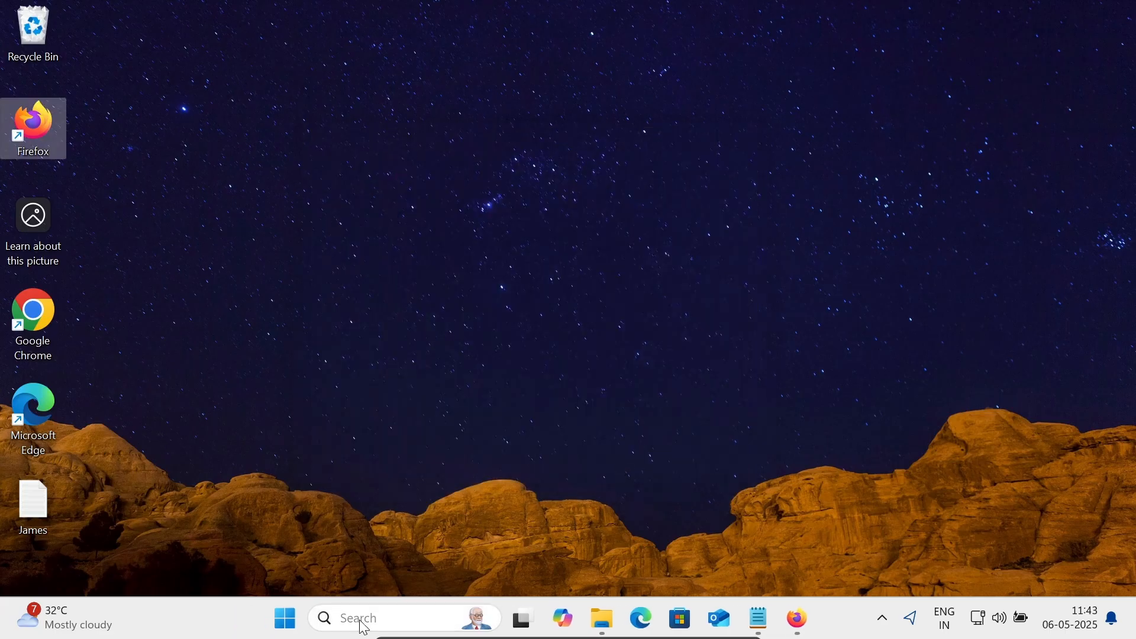
text(cmd)
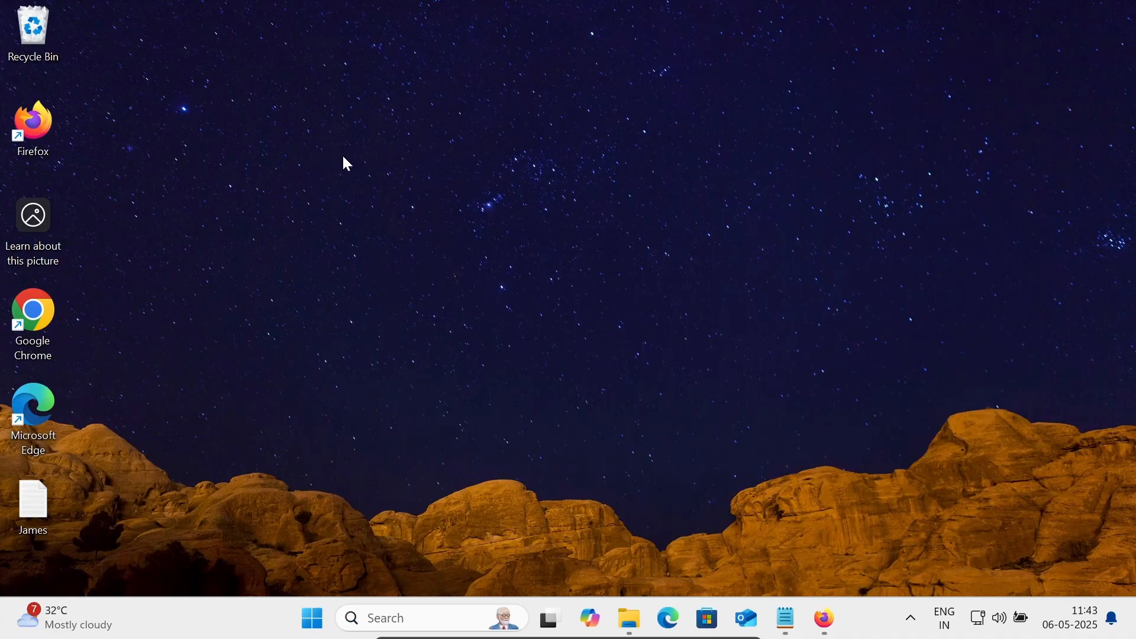
click(823, 618)
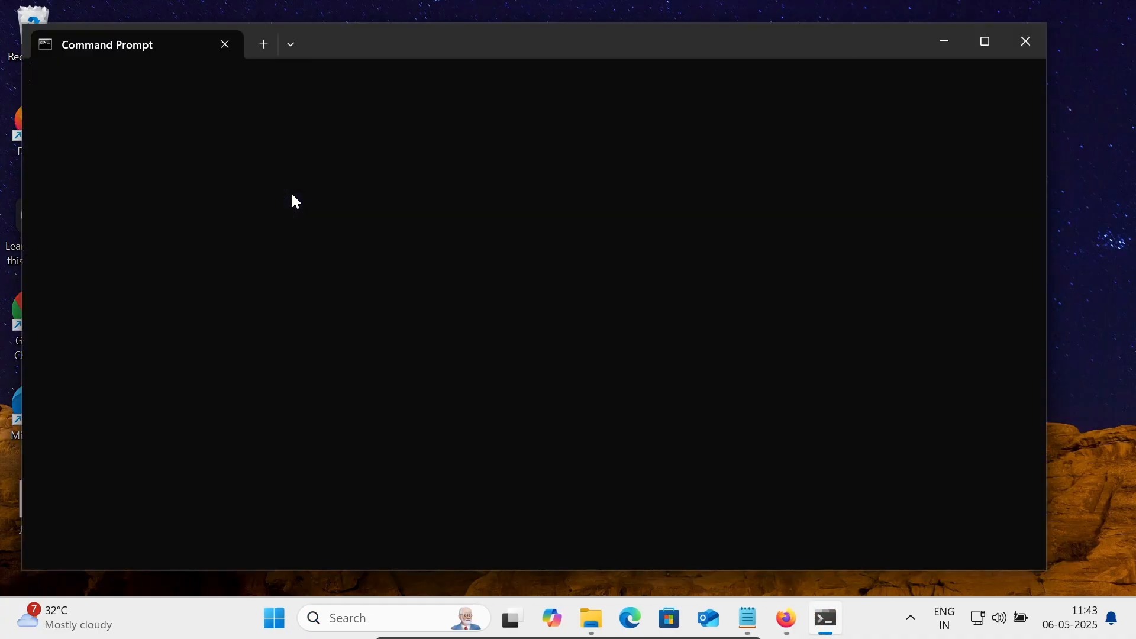
Run pwsh --version, confirming PowerShell 7.5.1, then close Command Prompt
text(pw)
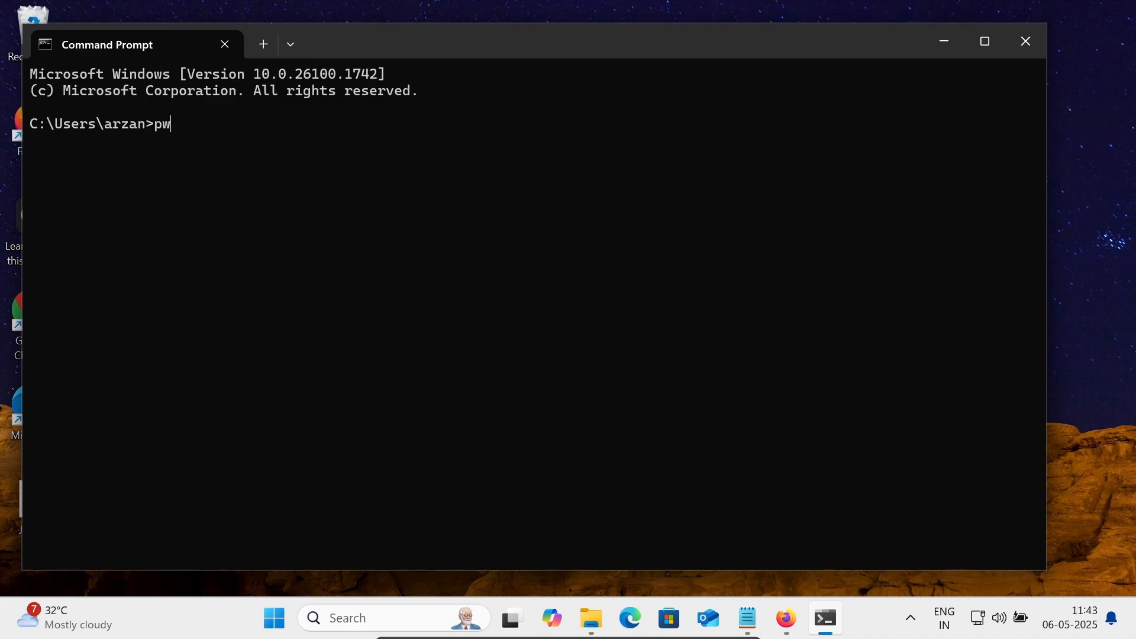
text(sh -)
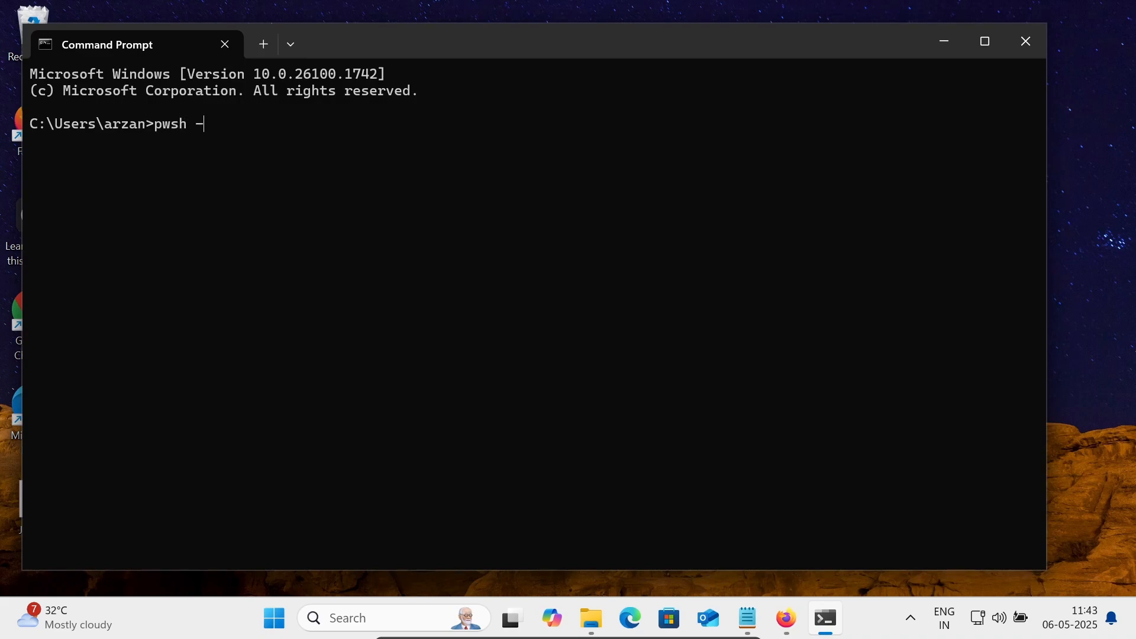
text(-version)
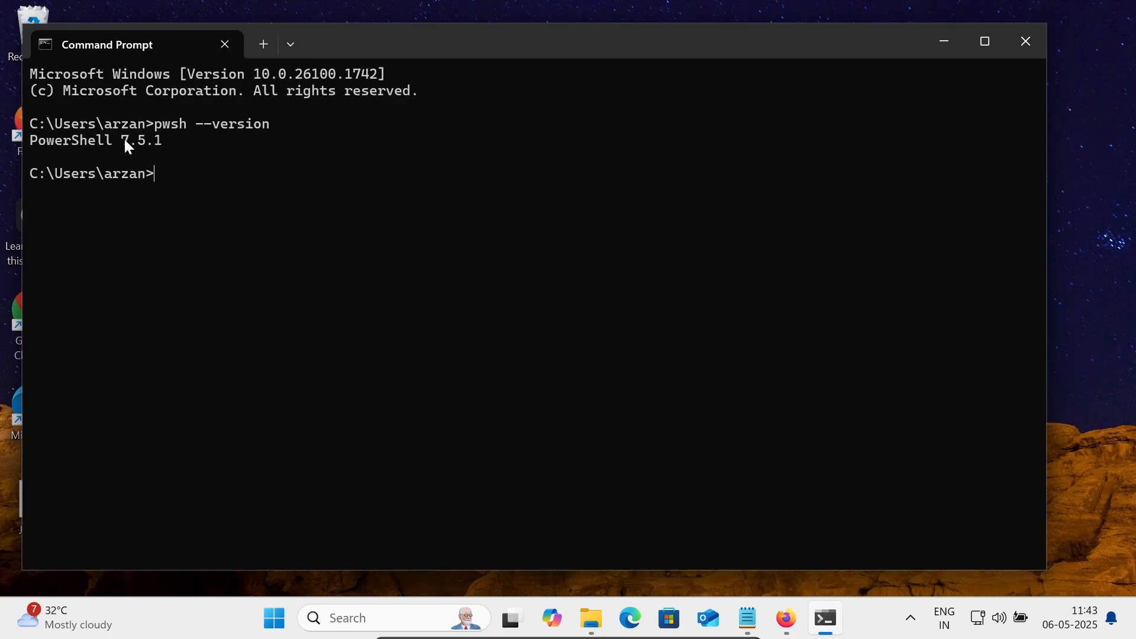
mouse_move(503, 168)
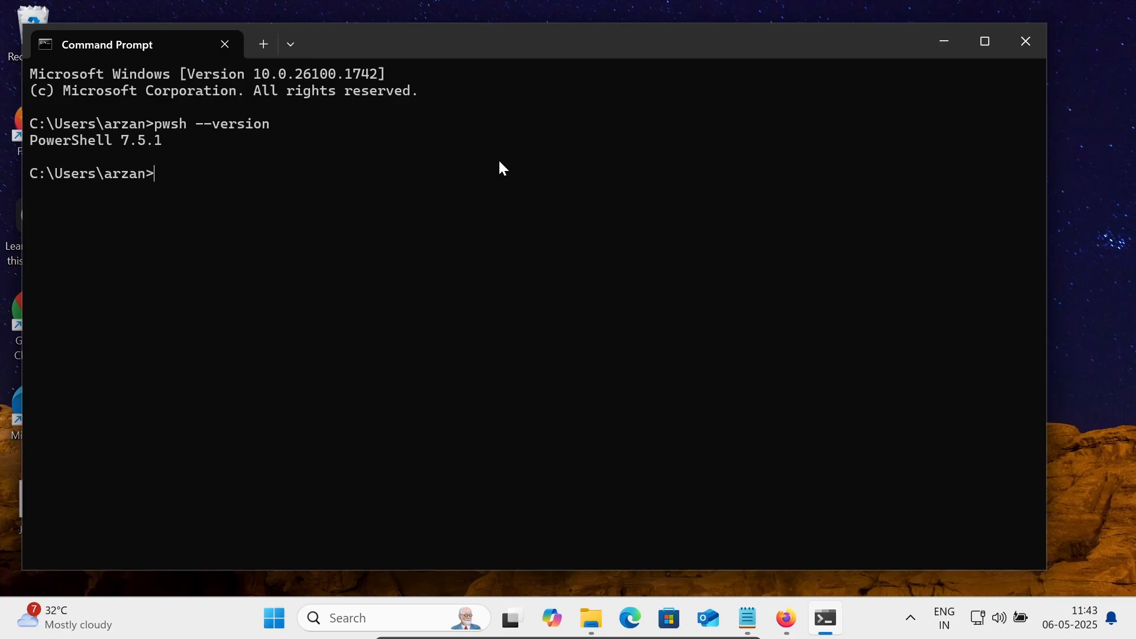
mouse_move(1024, 41)
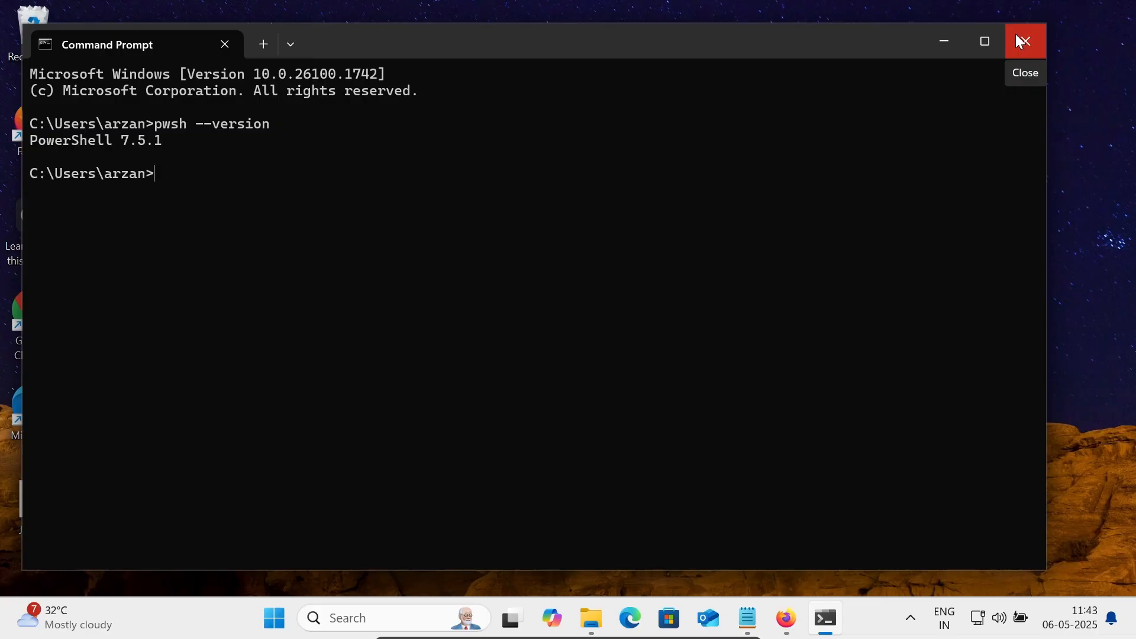
click(1024, 41)
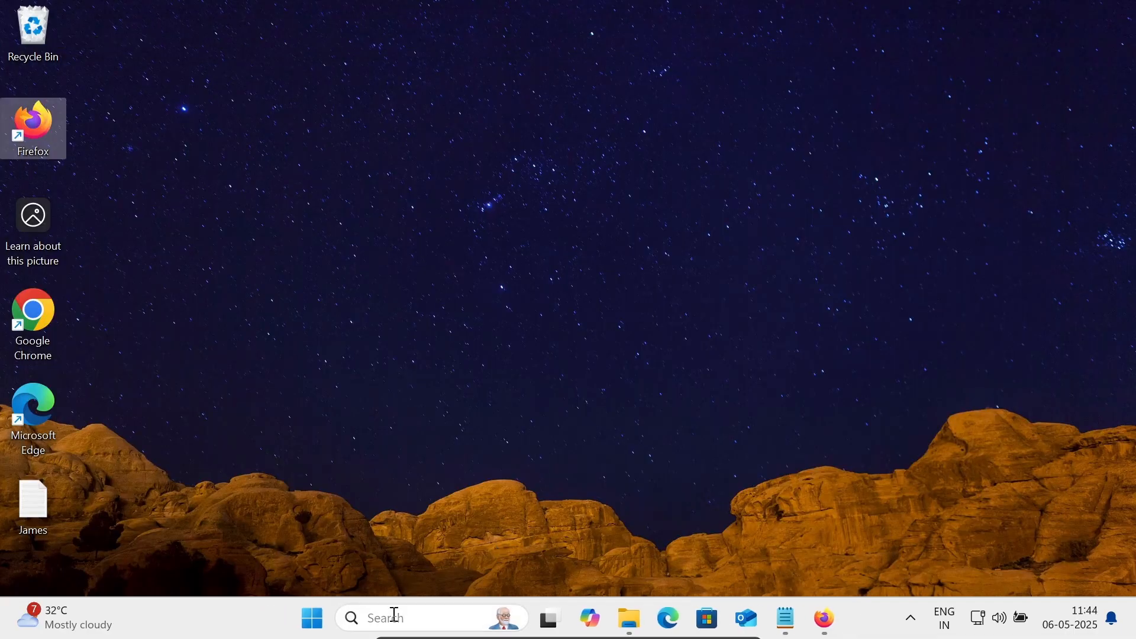
Start PowerShell 7 from a search and begin the Write-Host command
text(powrsh)
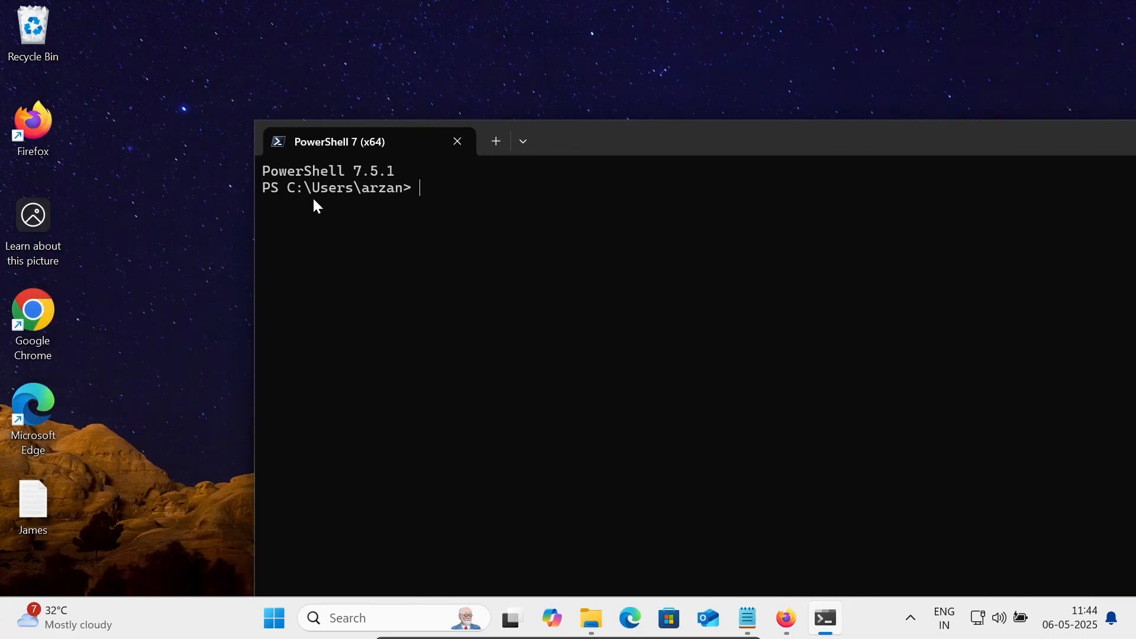
mouse_move(437, 215)
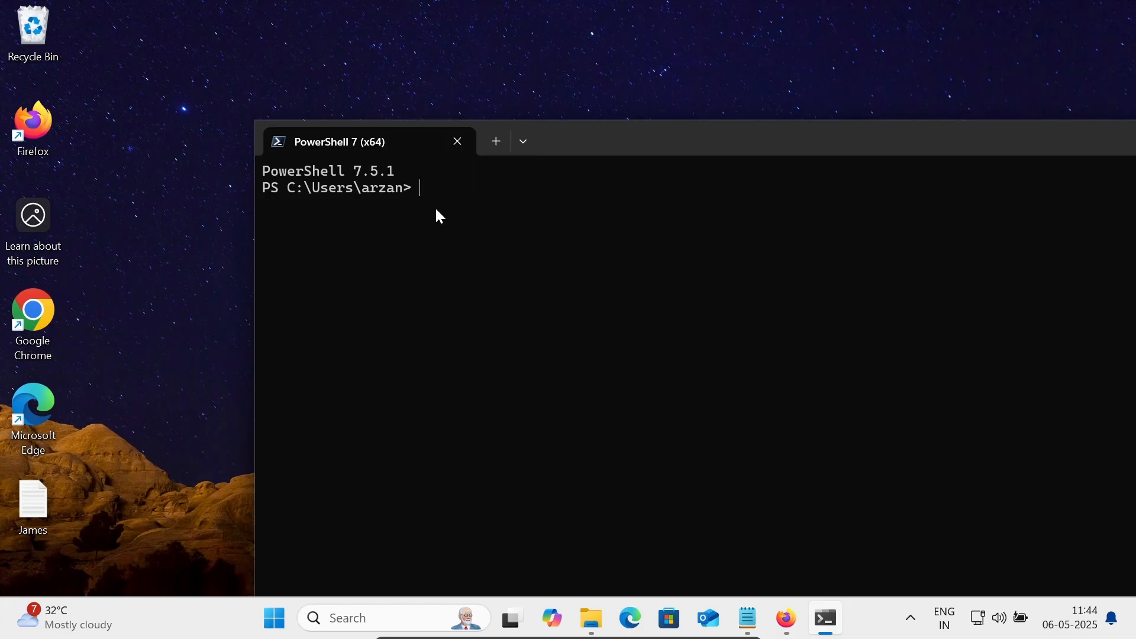
text(W)
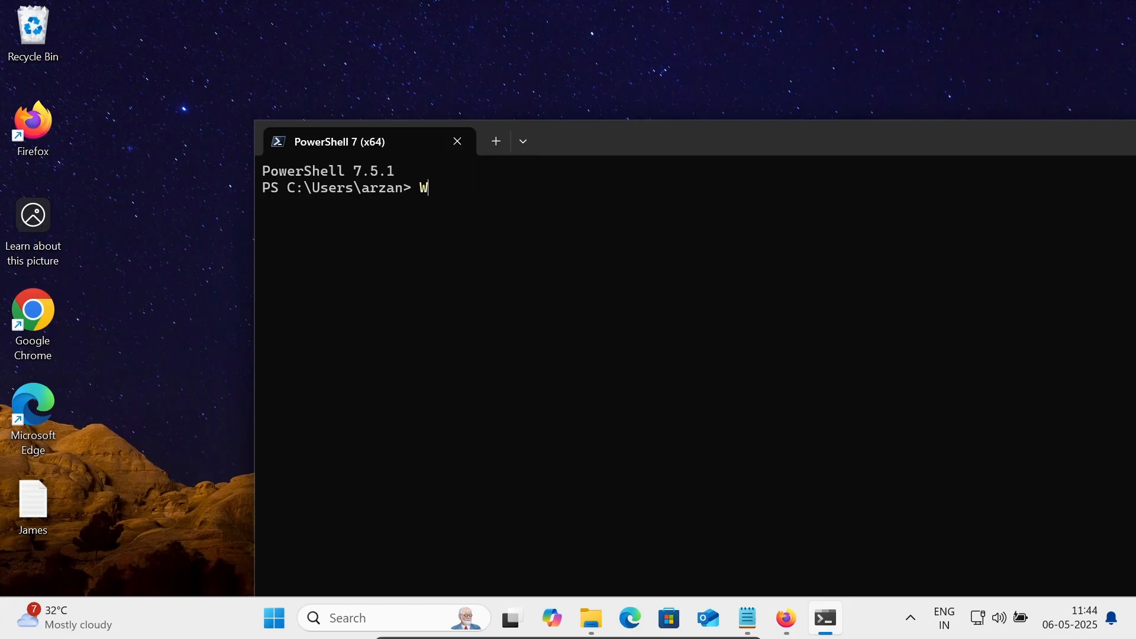
text(rite)
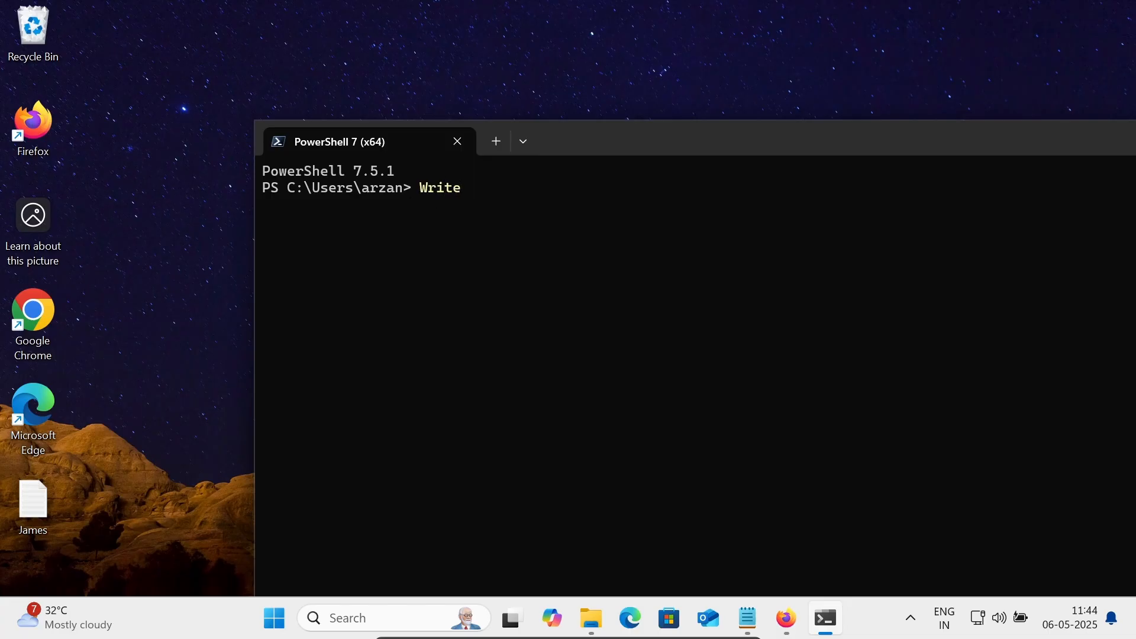
text(-Host)
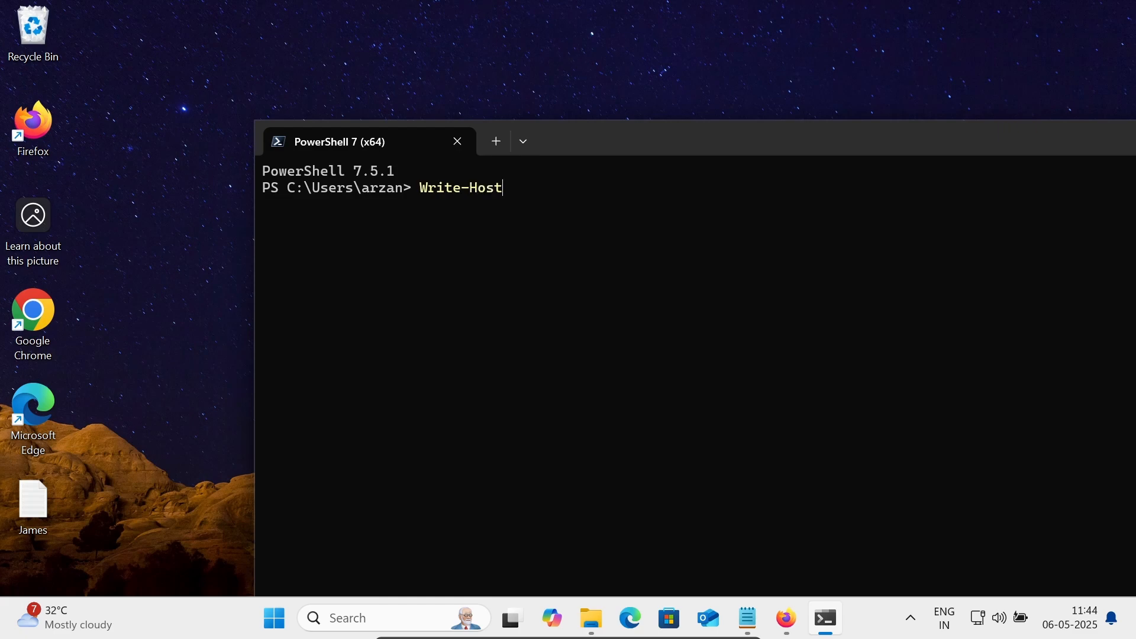
Run Write-Host "Hello World" to print Hello World, then bring the tutorial notes back in front
text(")
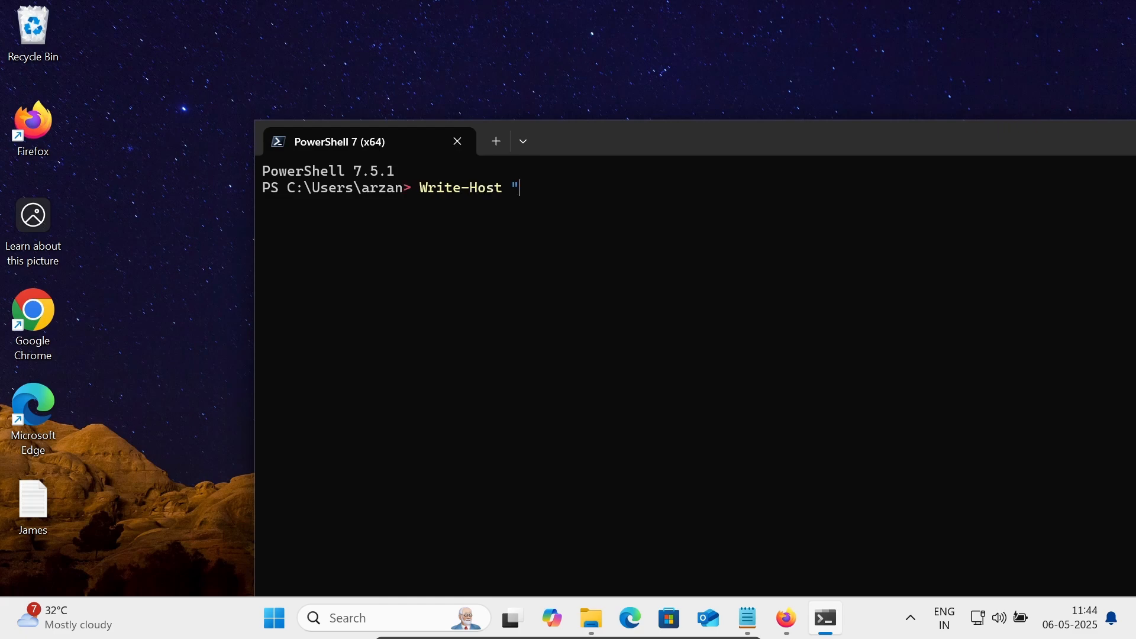
text(Hello)
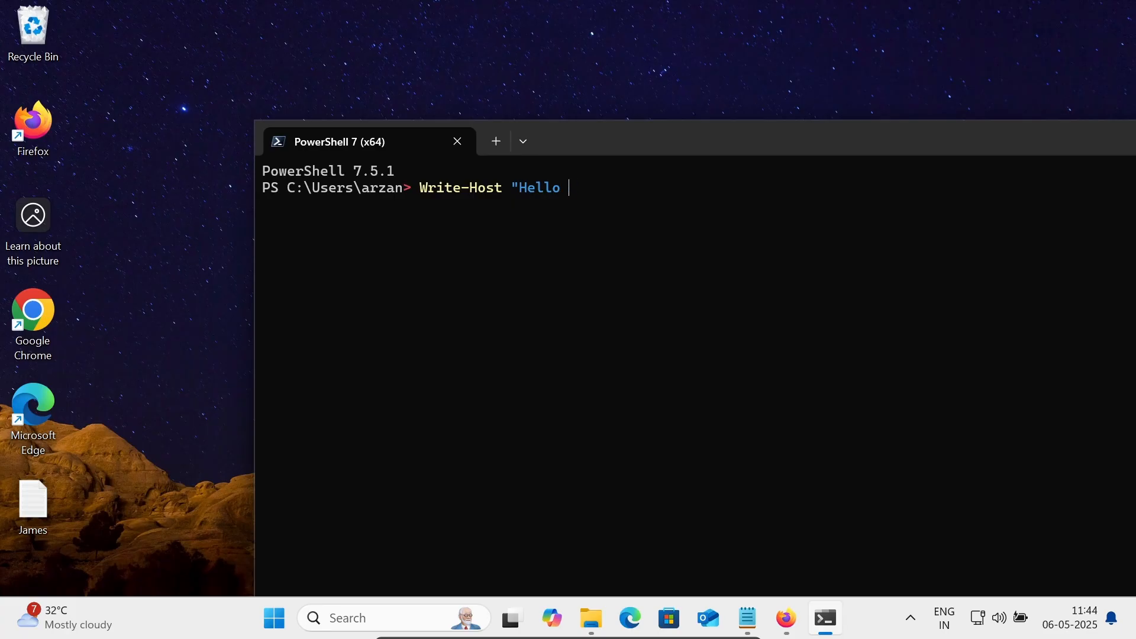
text(World)
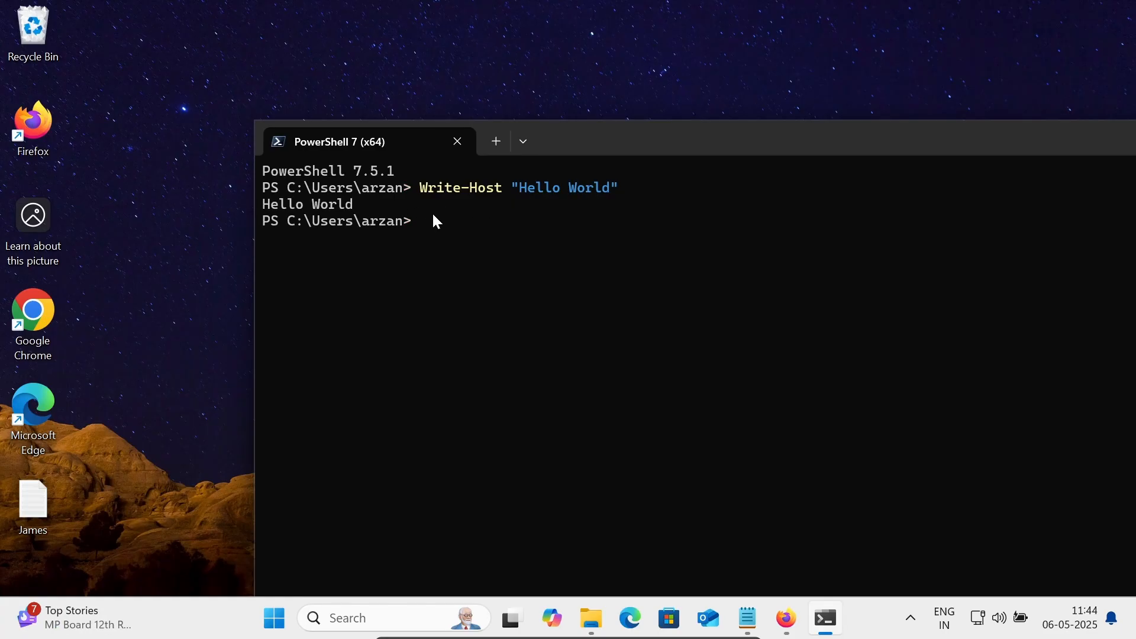
mouse_move(746, 617)
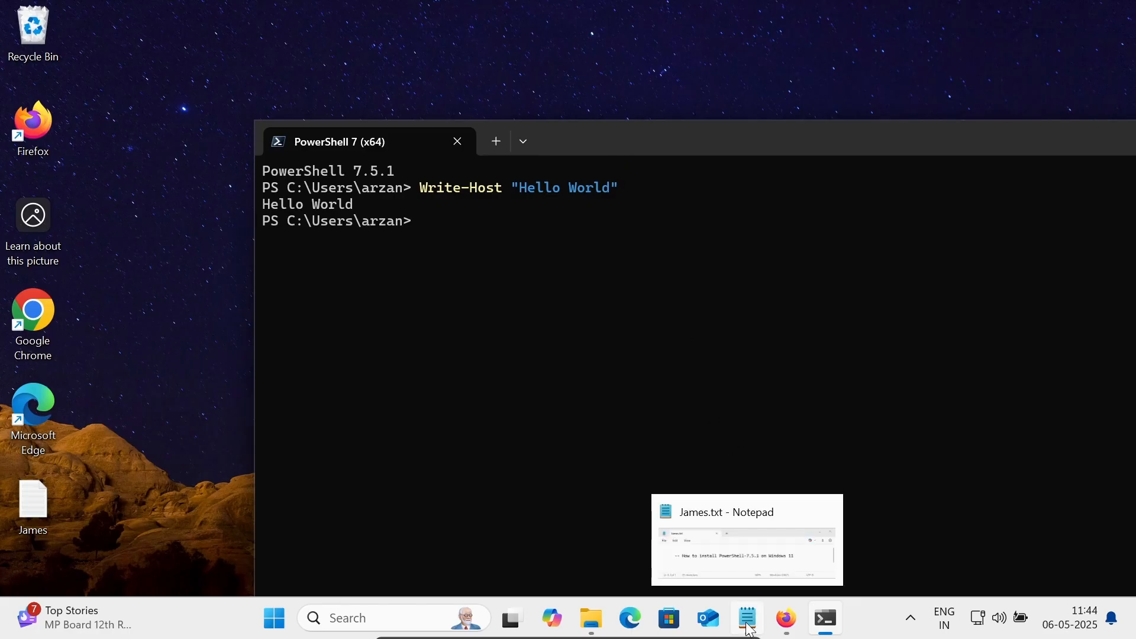
click(746, 617)
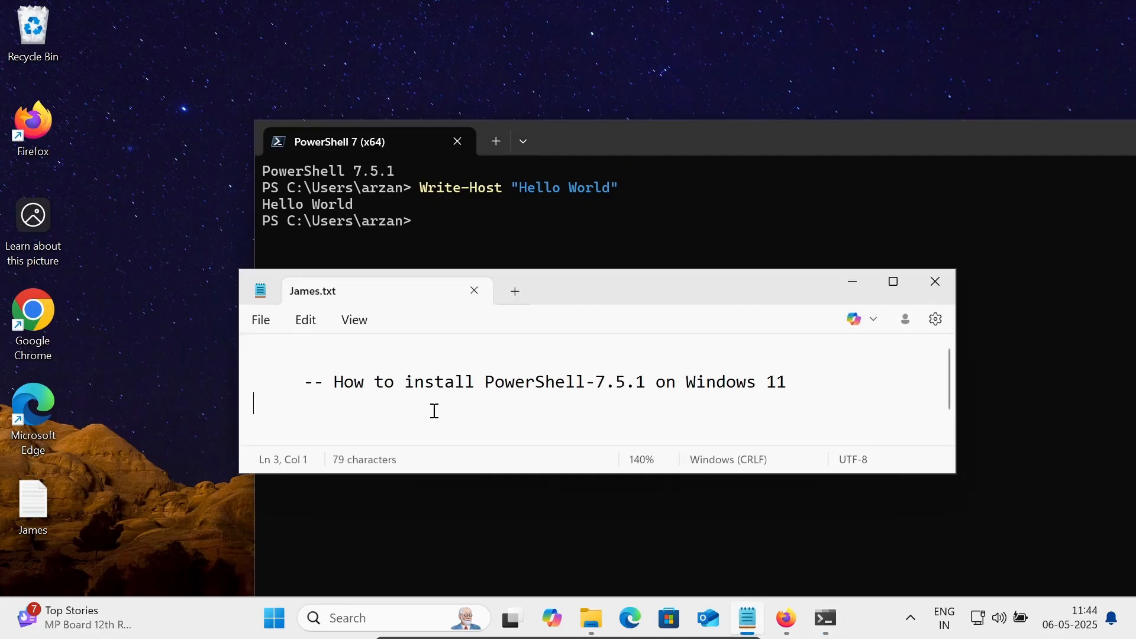